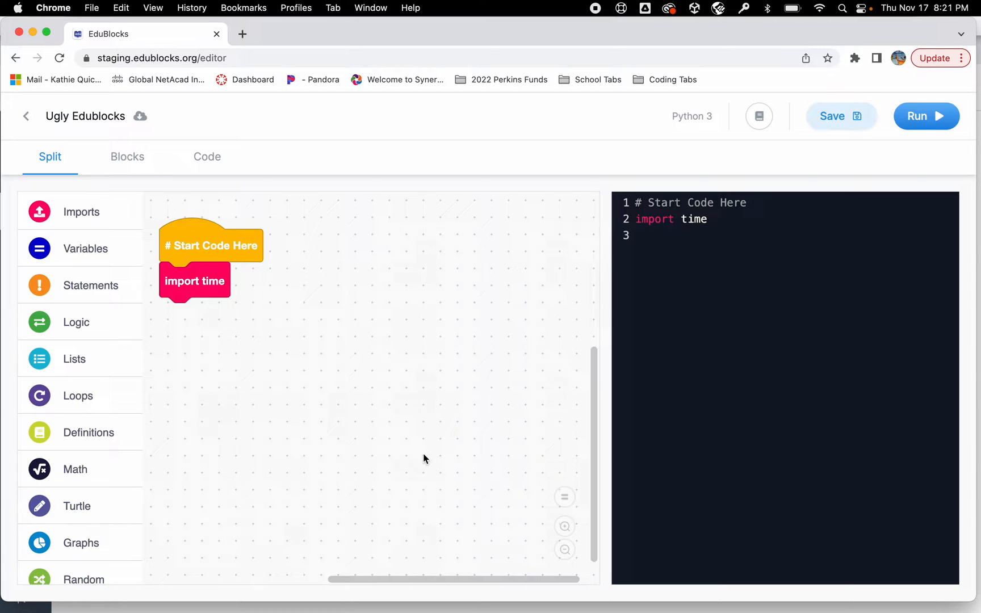
pyautogui.moveTo(342, 416)
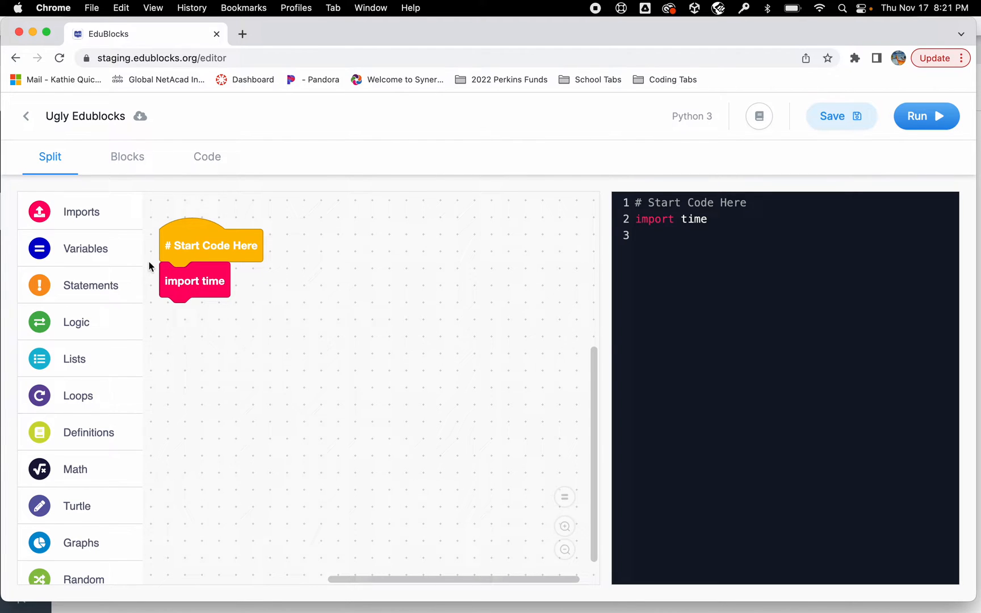
# Create the variable userValue and attach 'userValue = 0' below import time
pyautogui.click(85, 249)
pyautogui.write('userValue')
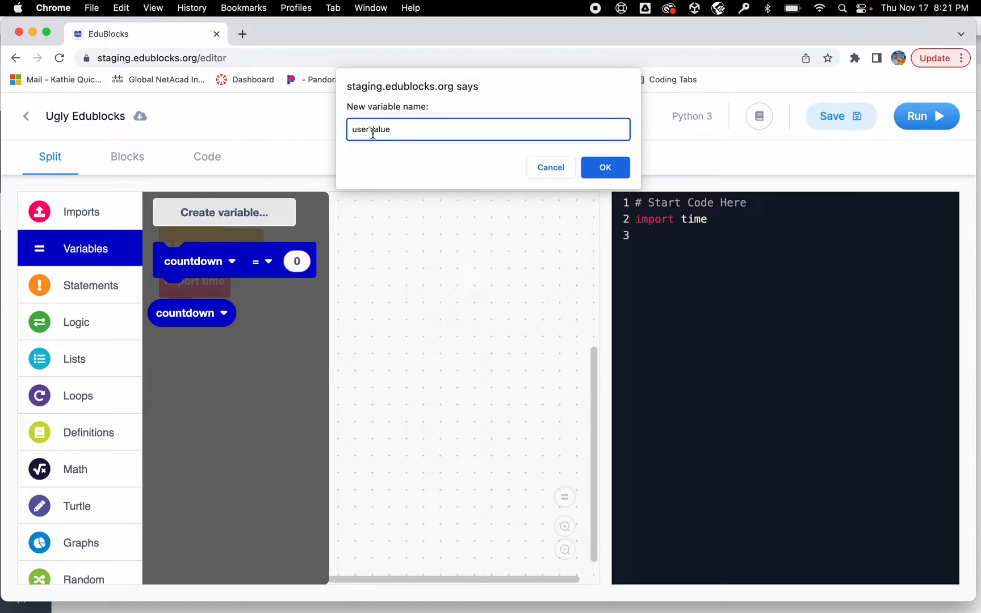
pyautogui.click(604, 167)
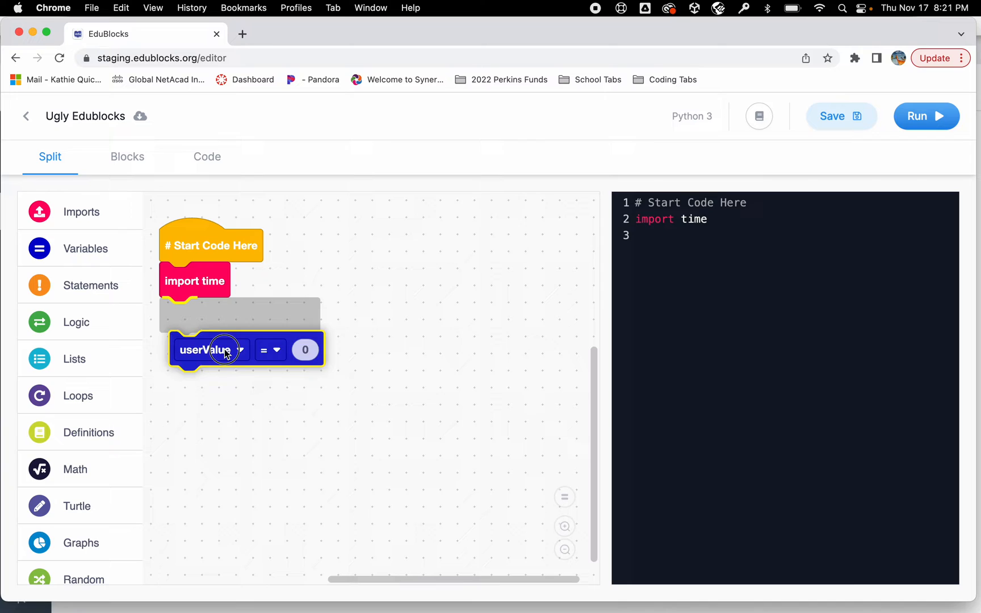
pyautogui.moveTo(208, 349); pyautogui.dragTo(203, 315)
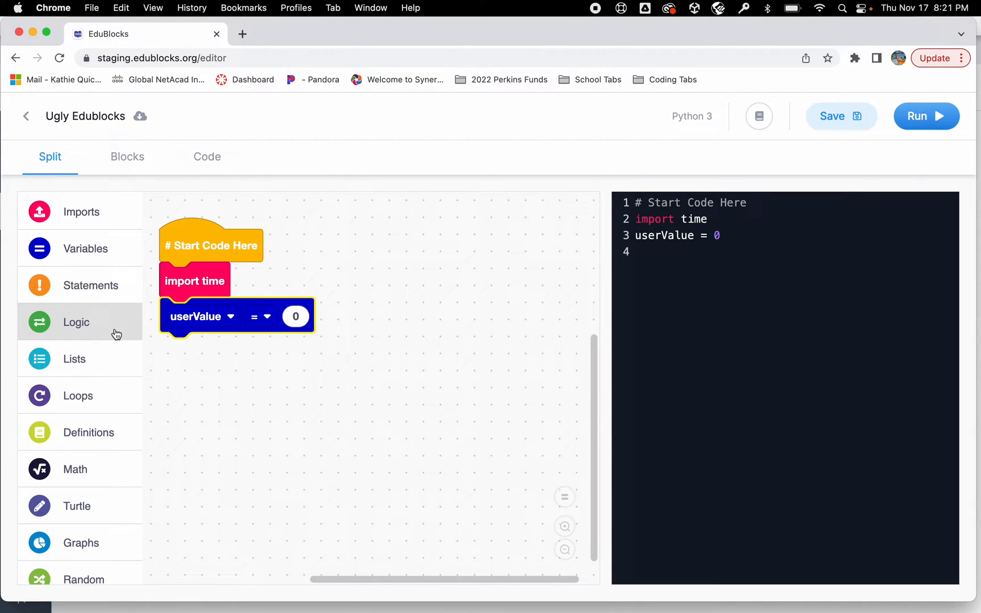
pyautogui.moveTo(84, 294)
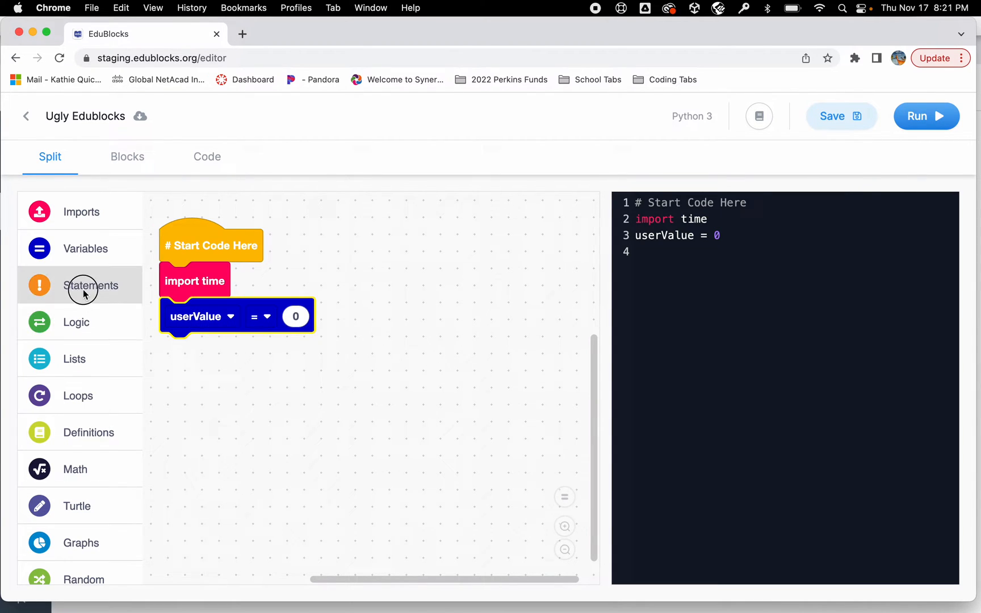
# Assign userValue an input() with the prompt 'Where do you want to start the countdown?'
pyautogui.click(91, 285)
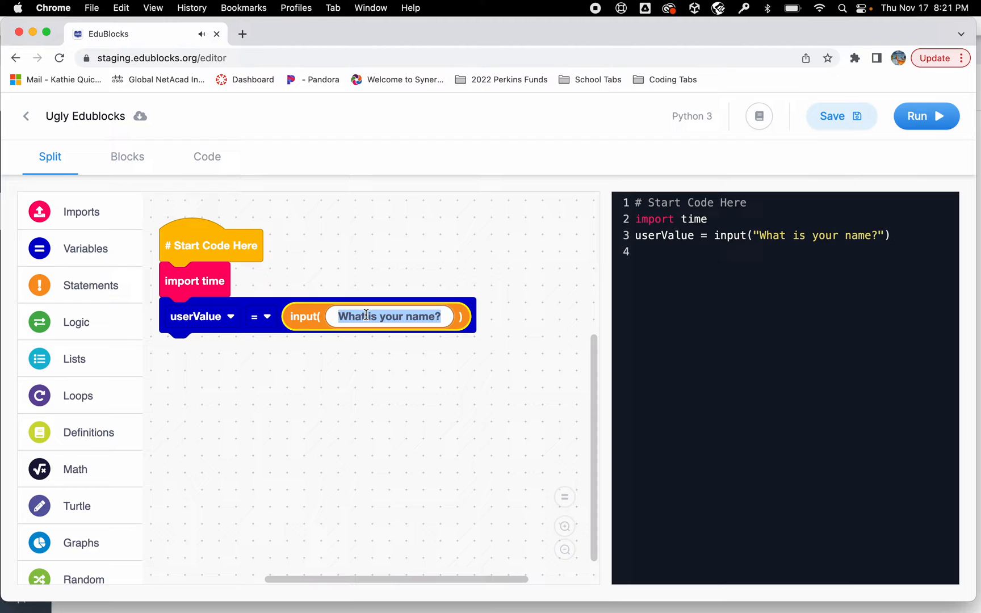
pyautogui.write('Where')
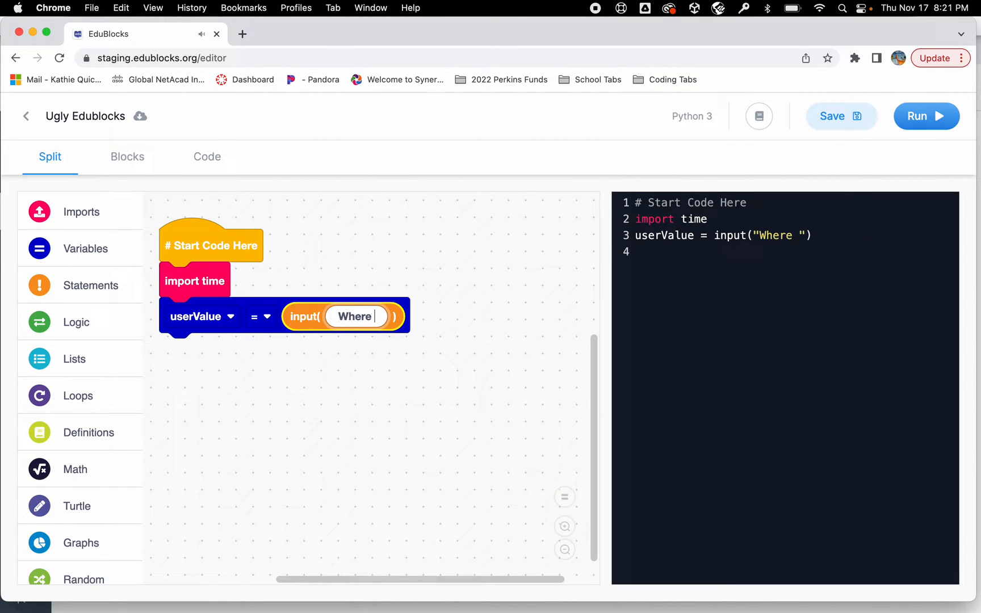
pyautogui.write('do you want to s')
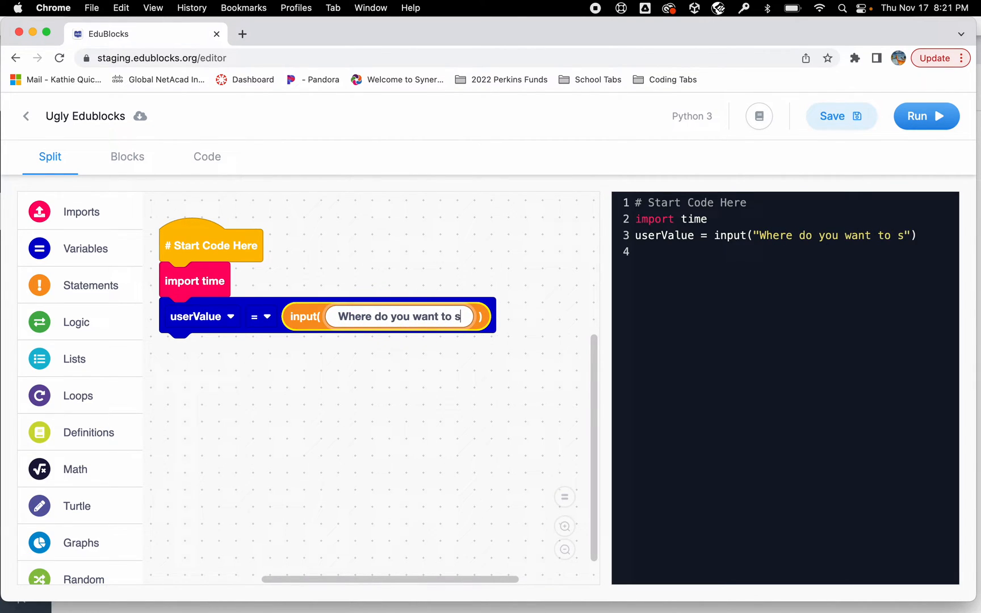
pyautogui.write('tart the cound')
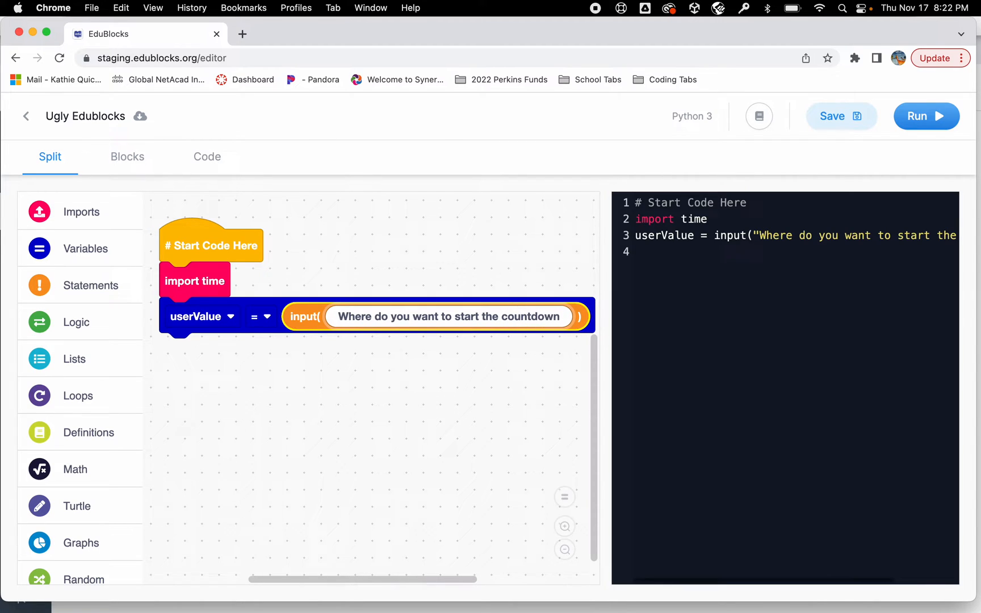
pyautogui.write('?')
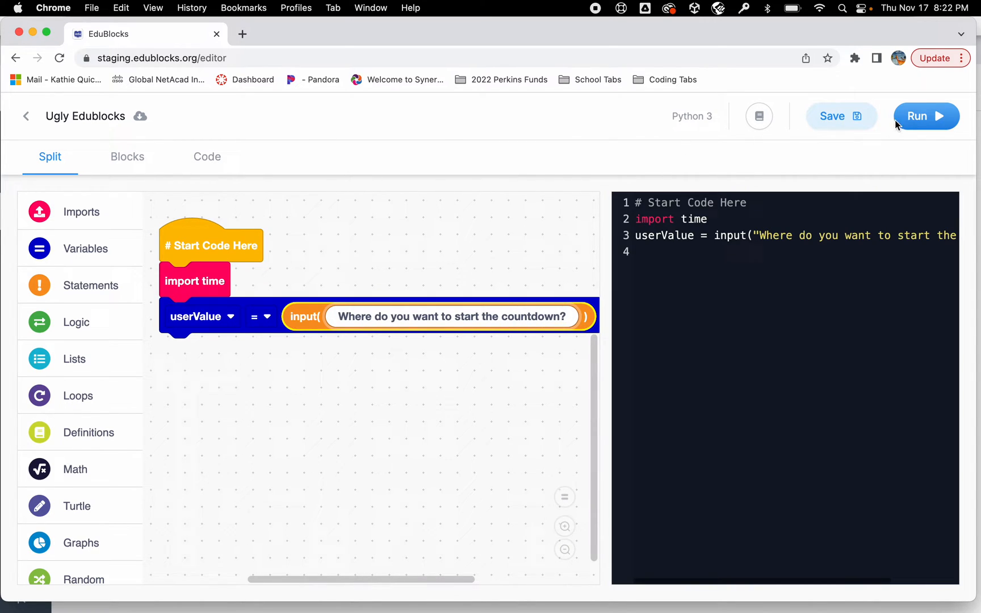
pyautogui.click(926, 116)
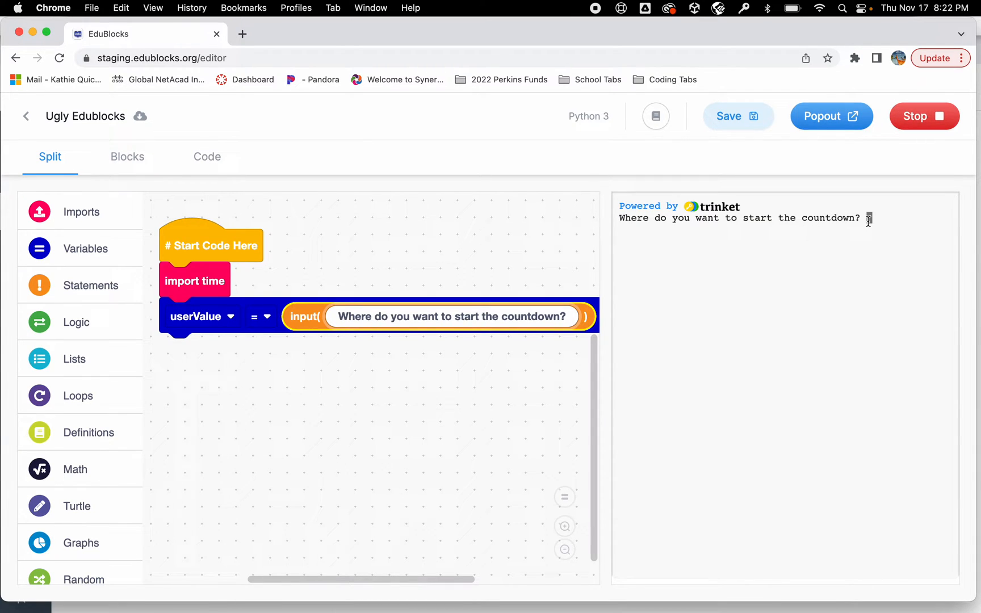
pyautogui.write('10')
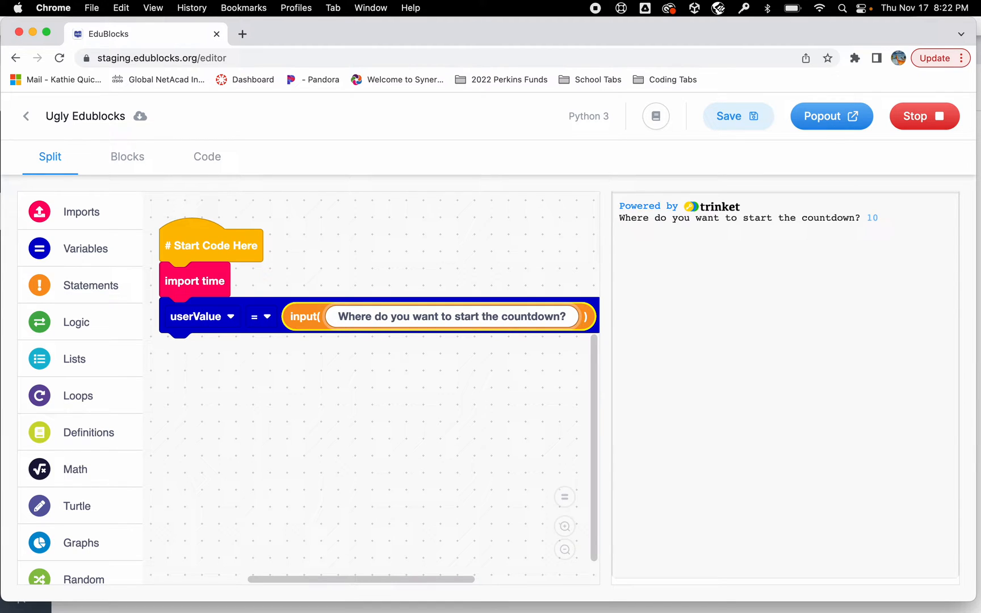
pyautogui.moveTo(924, 116)
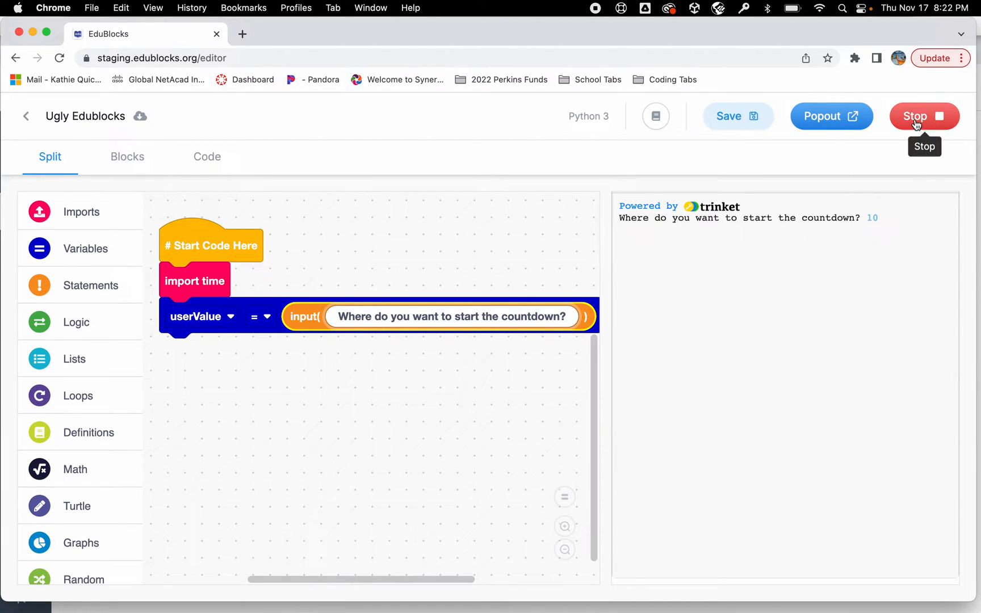
pyautogui.click(925, 116)
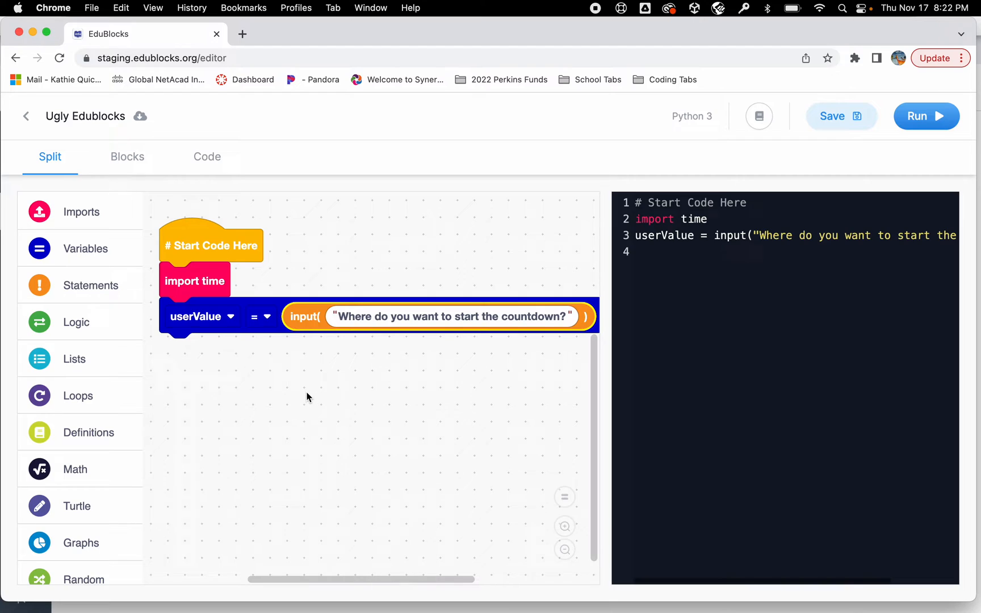
pyautogui.moveTo(421, 345)
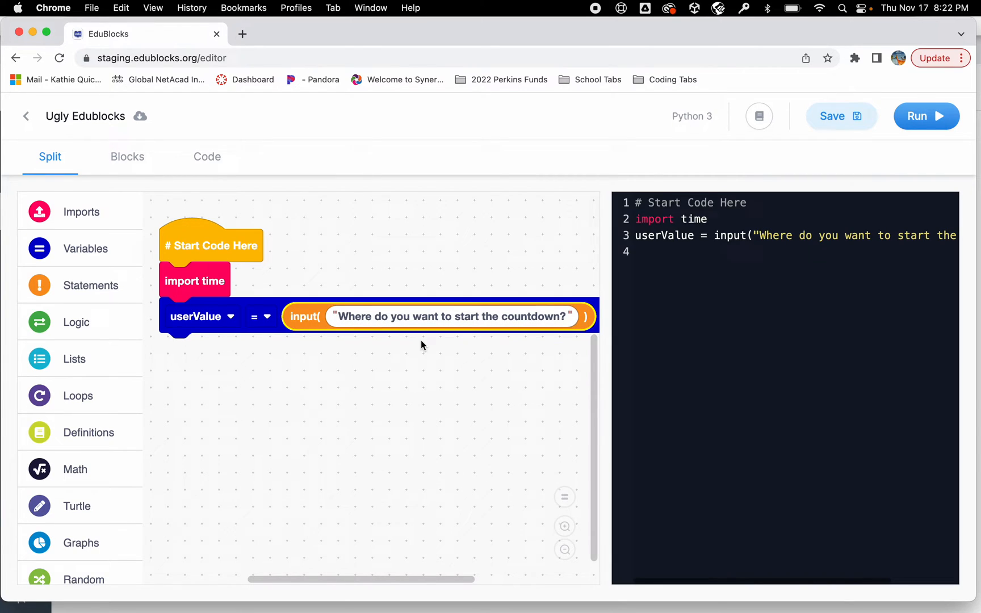
pyautogui.moveTo(238, 311)
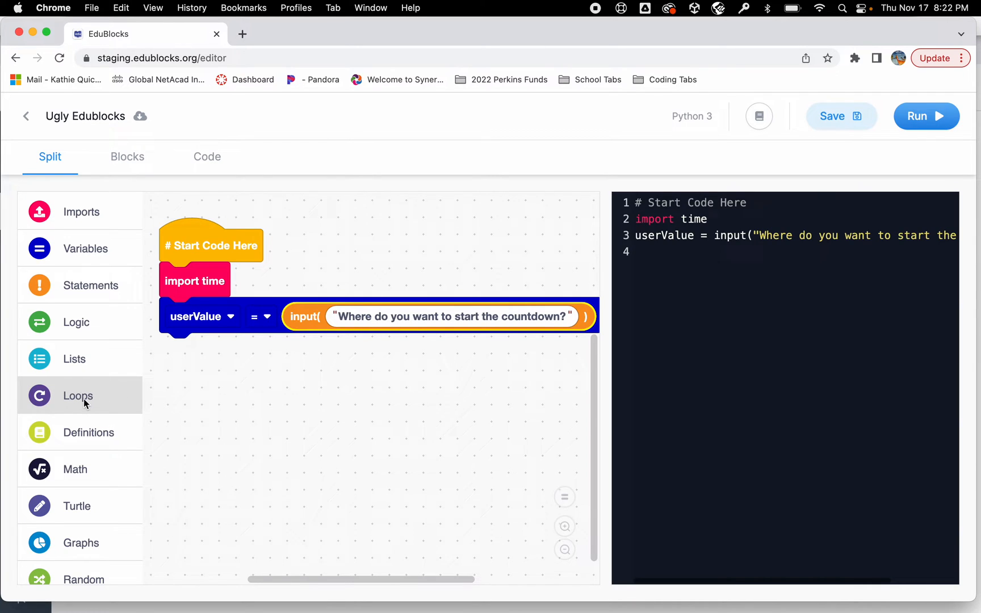
# Add a 'for i in range(userValue)' loop containing print(userValue)
pyautogui.click(77, 395)
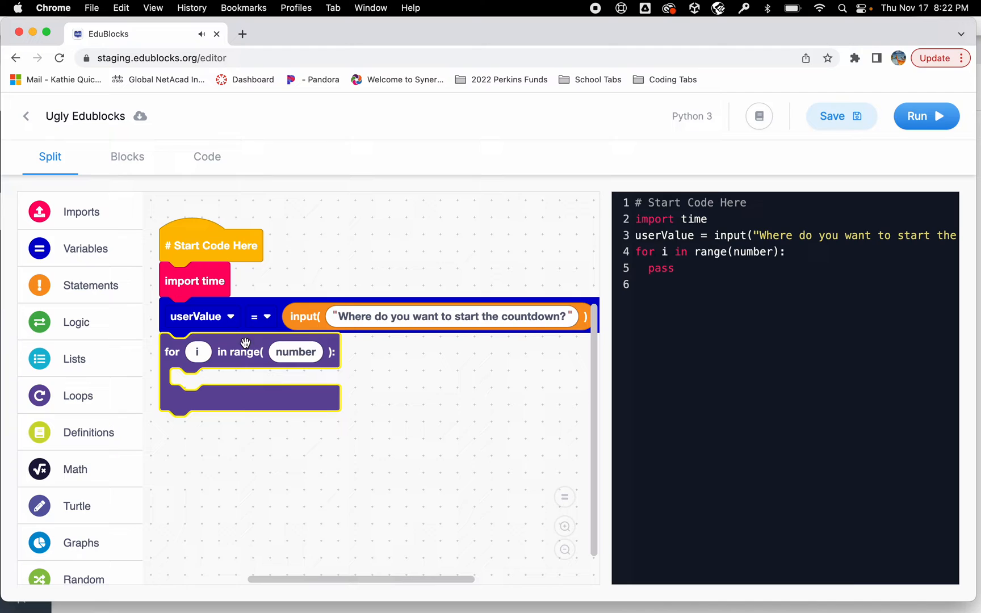
pyautogui.moveTo(295, 354)
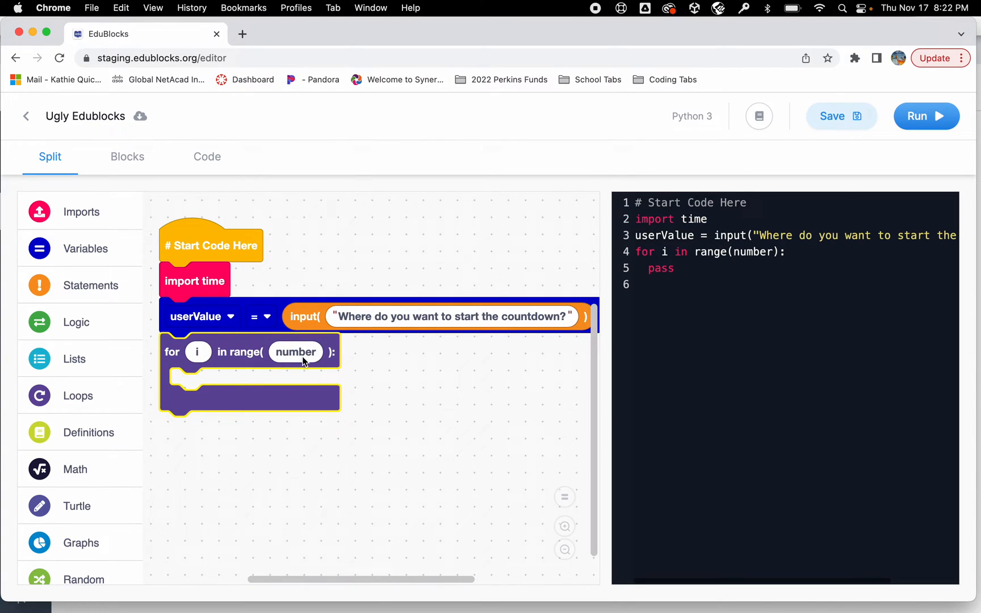
pyautogui.moveTo(297, 352)
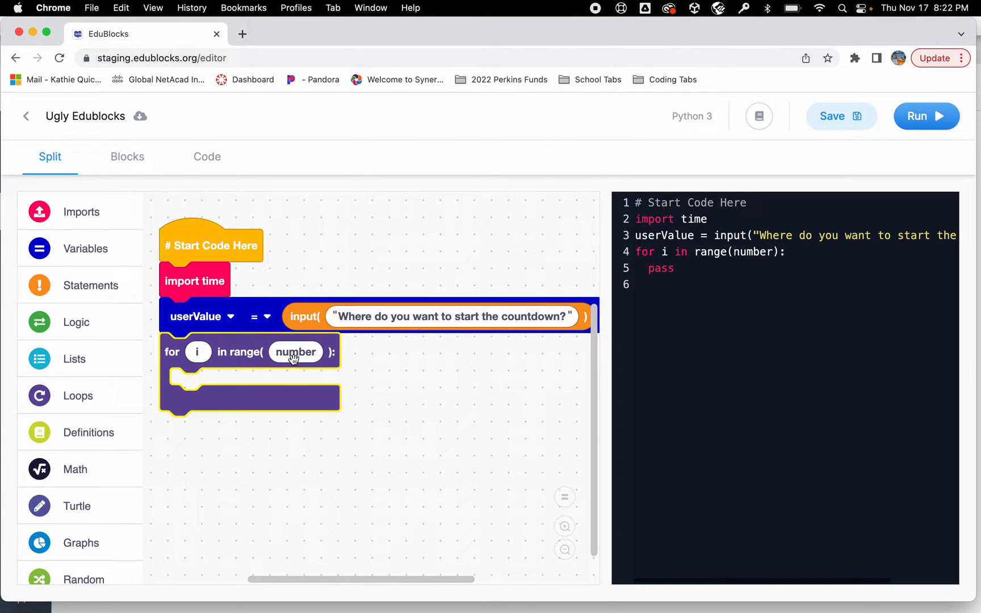
pyautogui.moveTo(200, 315)
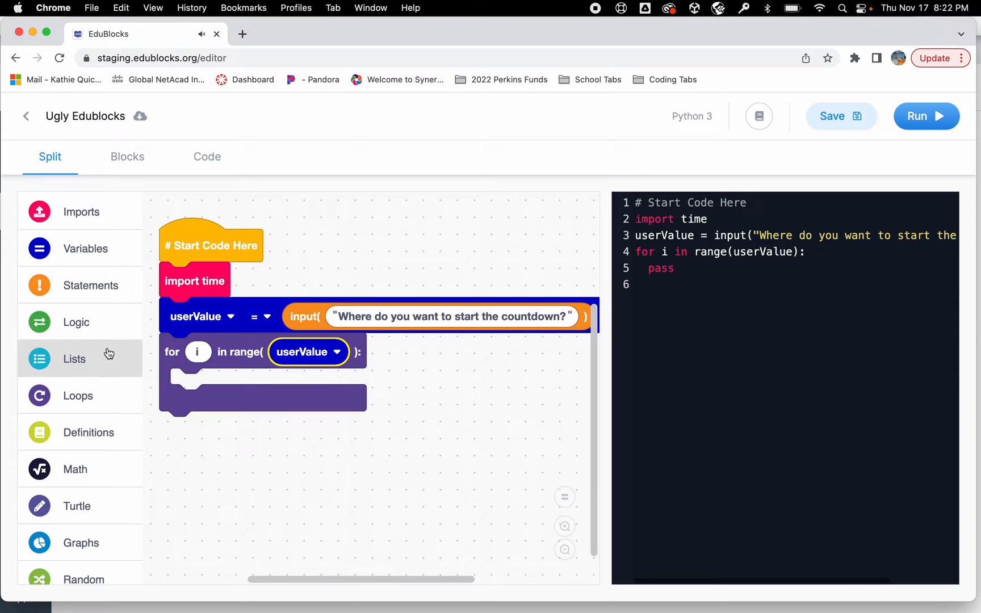
pyautogui.click(90, 284)
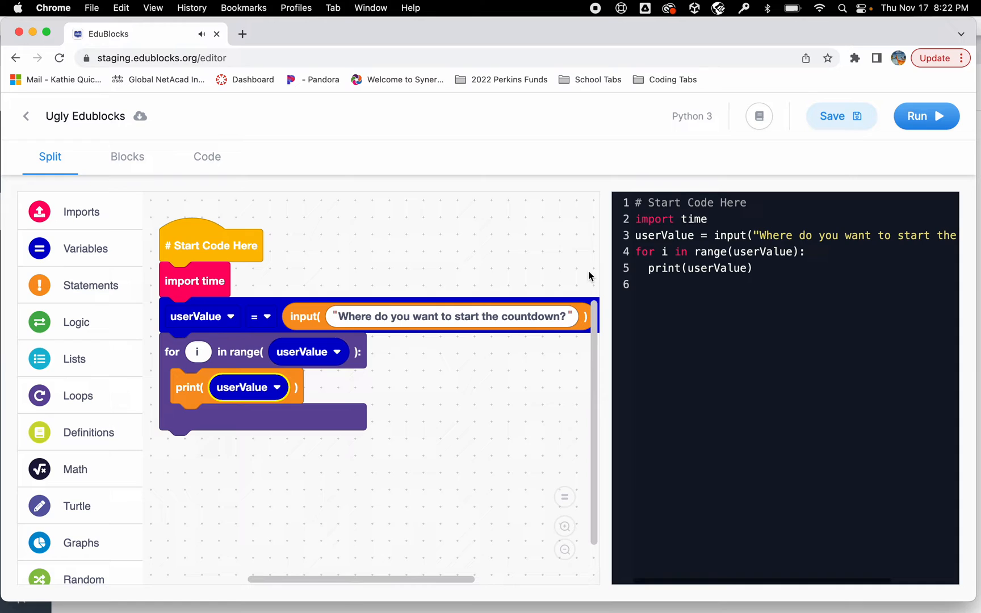
# Run the program with 12 as the start number, then stop it to show the code
pyautogui.click(916, 116)
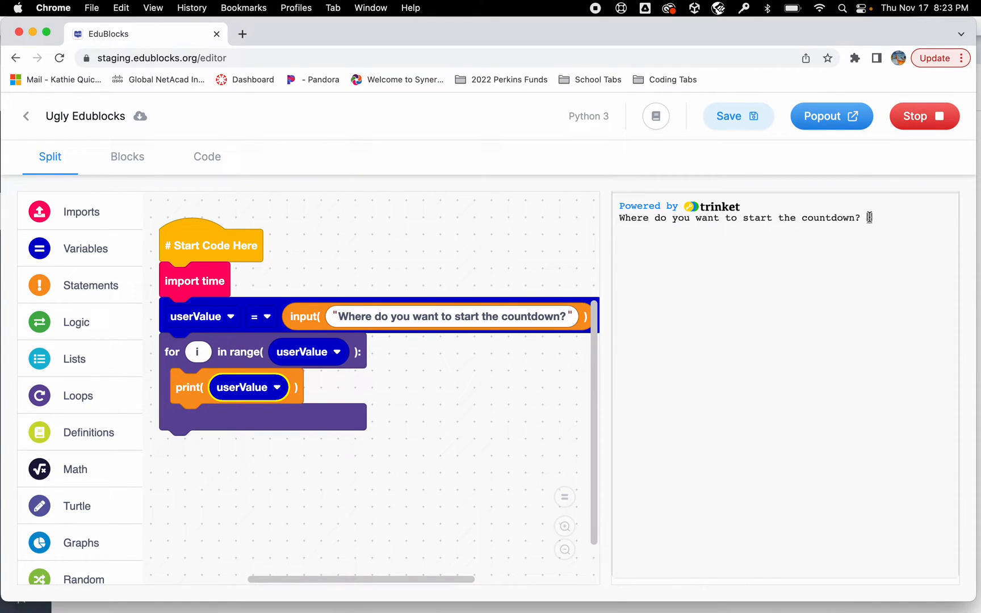
pyautogui.write('12')
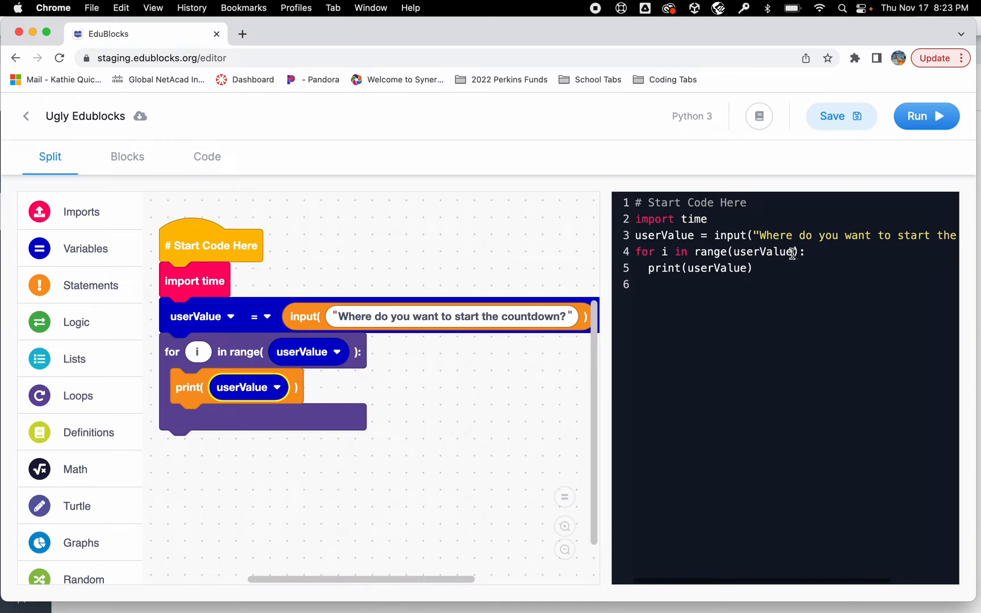
pyautogui.doubleClick(763, 252)
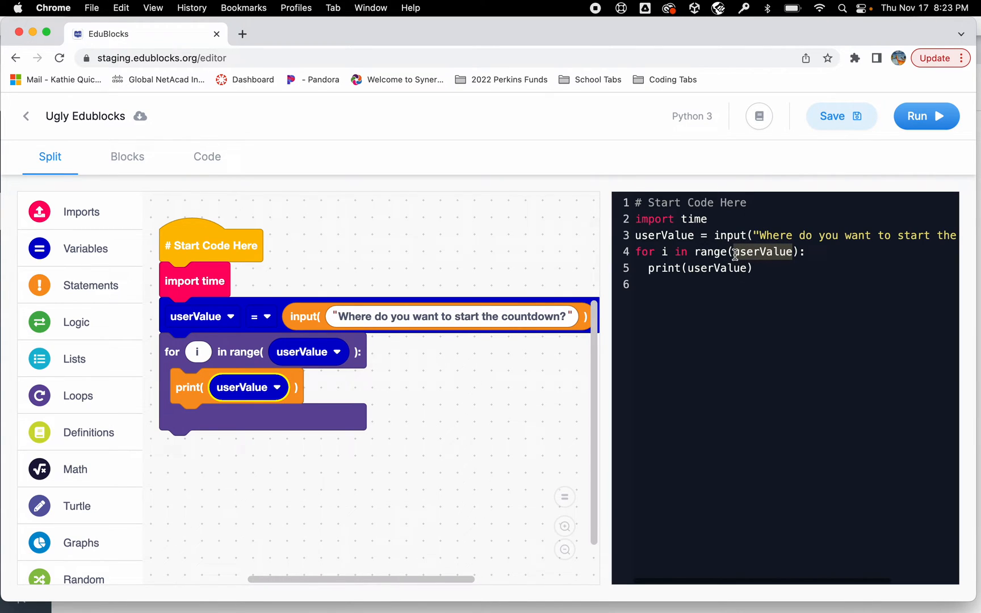
pyautogui.moveTo(609, 293)
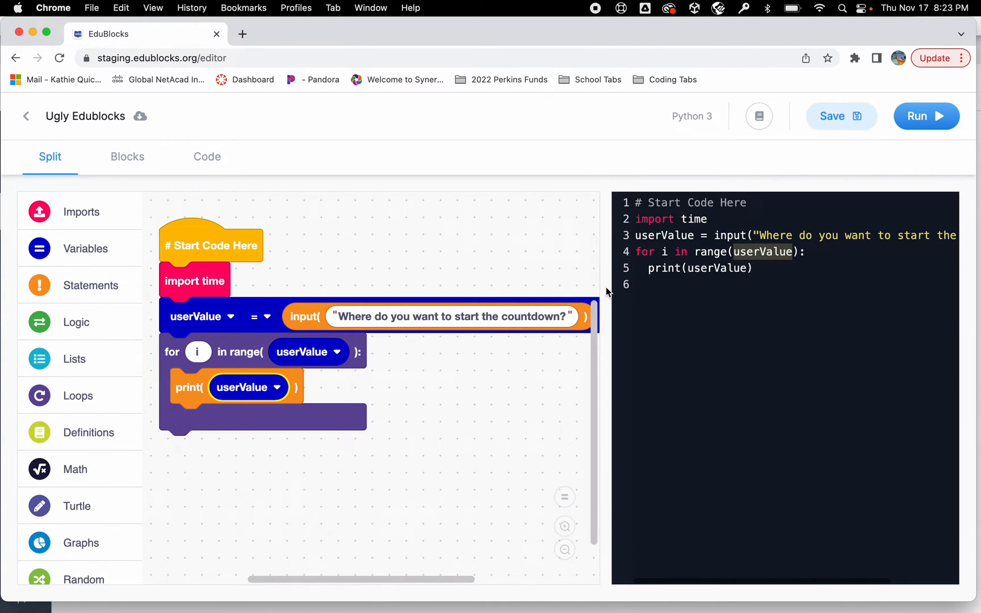
pyautogui.moveTo(563, 288)
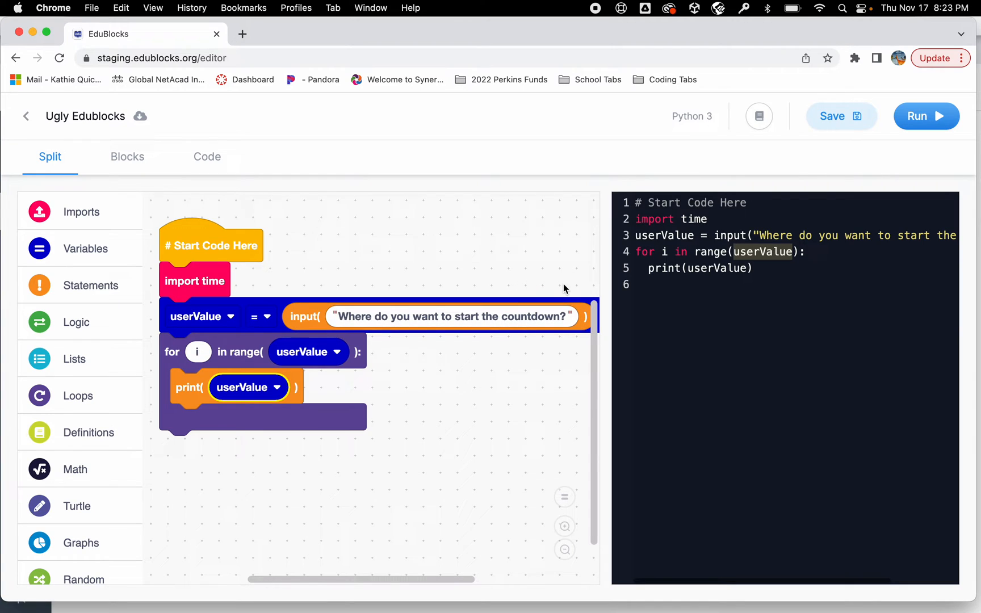
pyautogui.moveTo(573, 455)
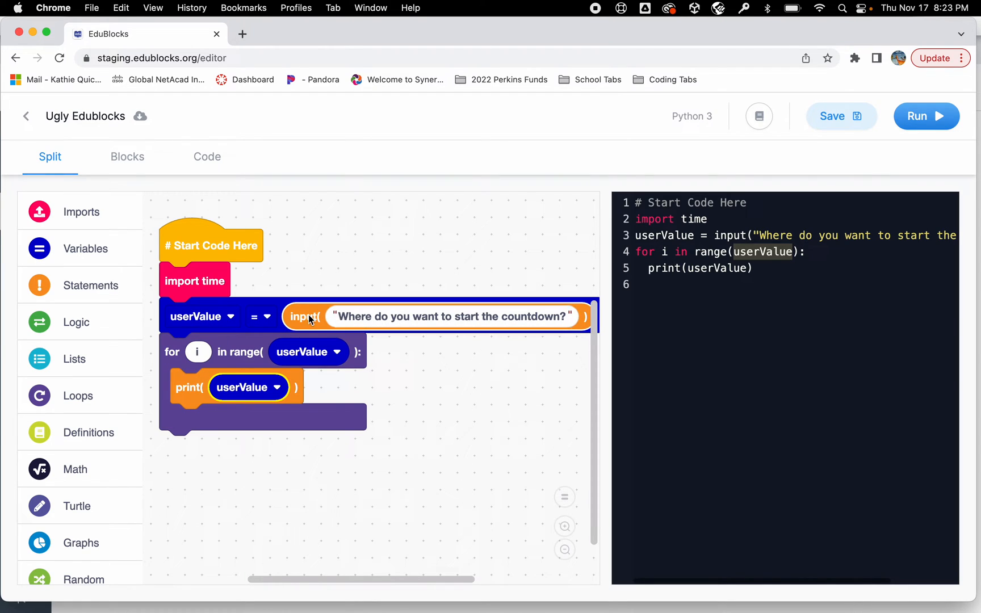
# Create the variable userNumber and place 'userNumber = 0' after the input line
pyautogui.click(80, 249)
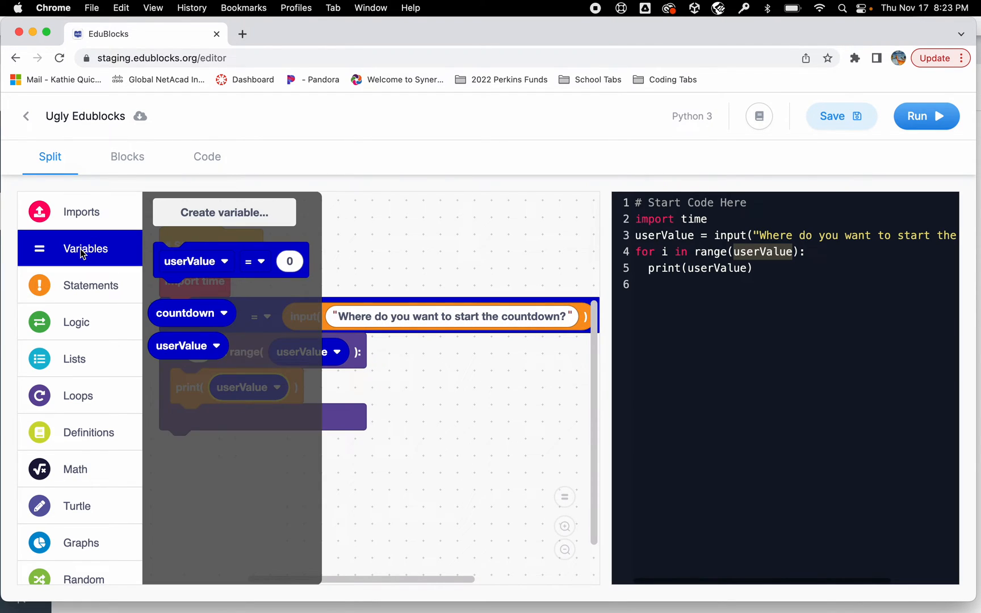
pyautogui.click(224, 212)
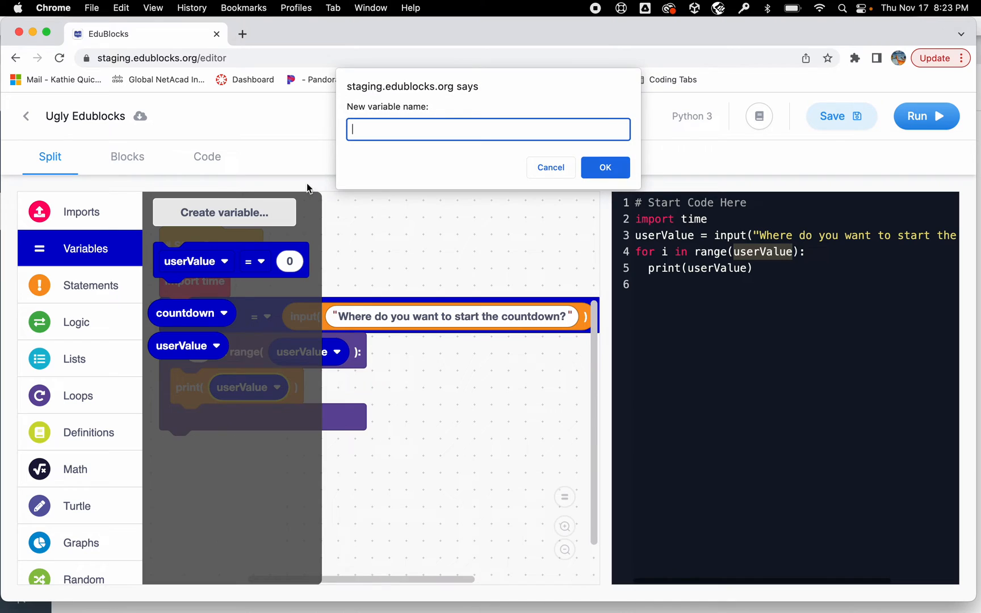
pyautogui.write('userN')
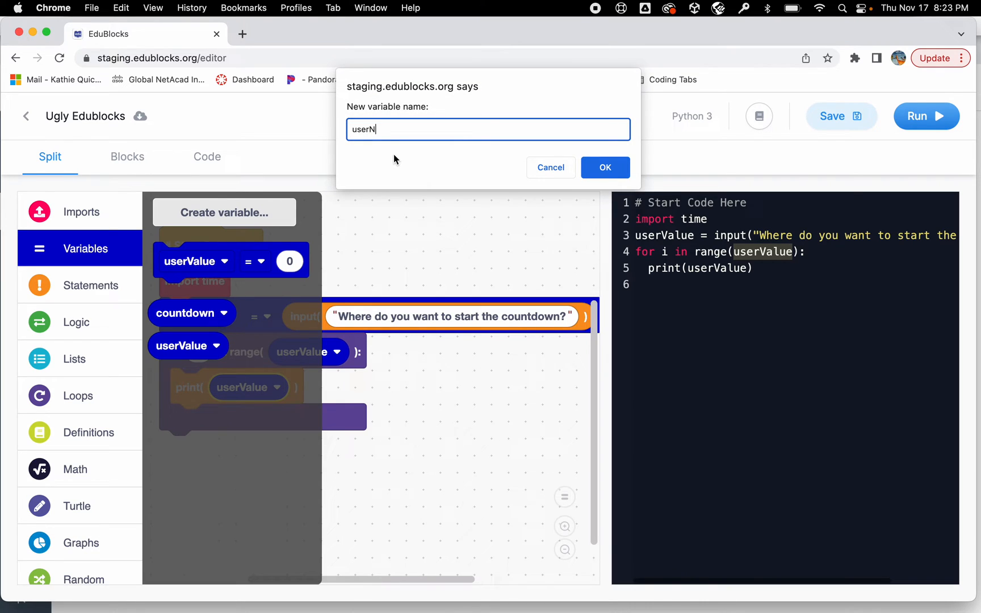
pyautogui.write('umber')
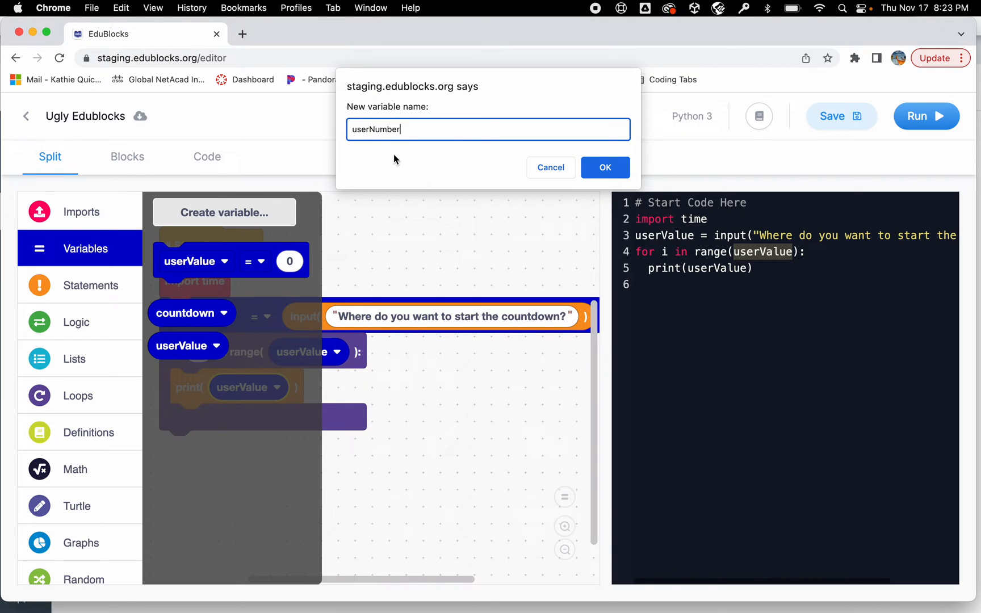
pyautogui.click(604, 167)
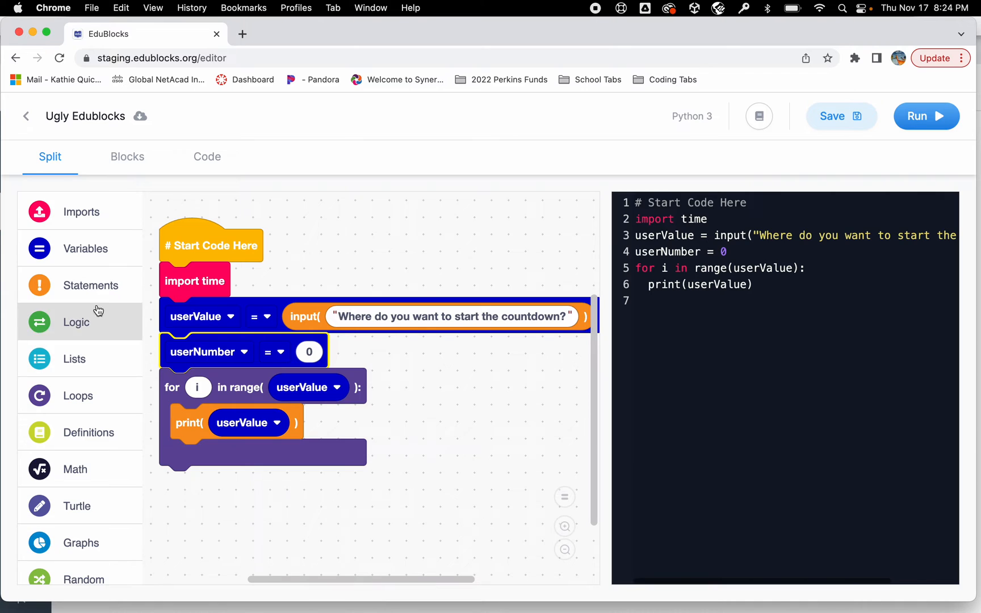
pyautogui.click(81, 285)
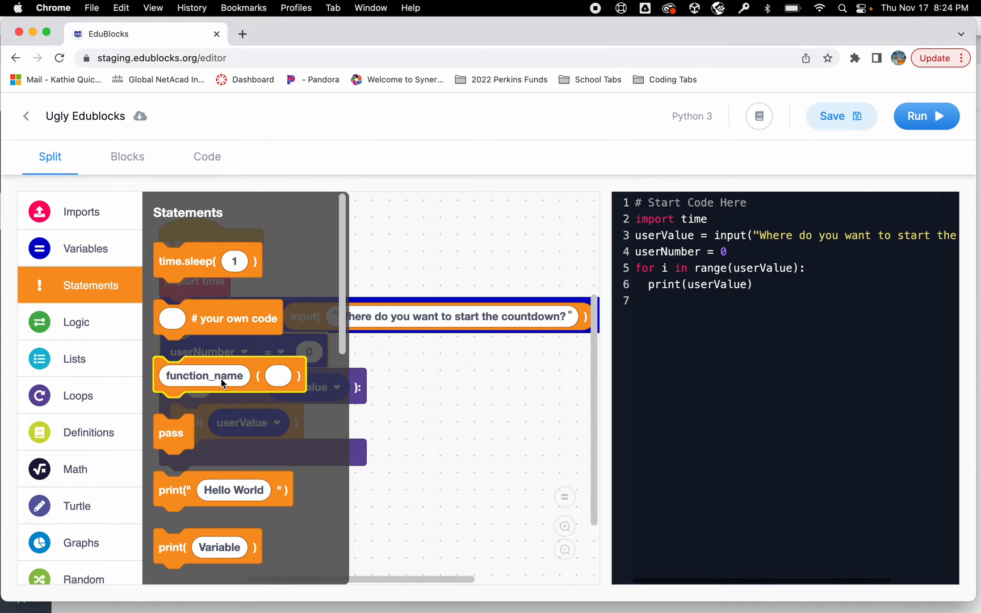
# Assign userNumber the value int(userValue)
pyautogui.scroll(-3)
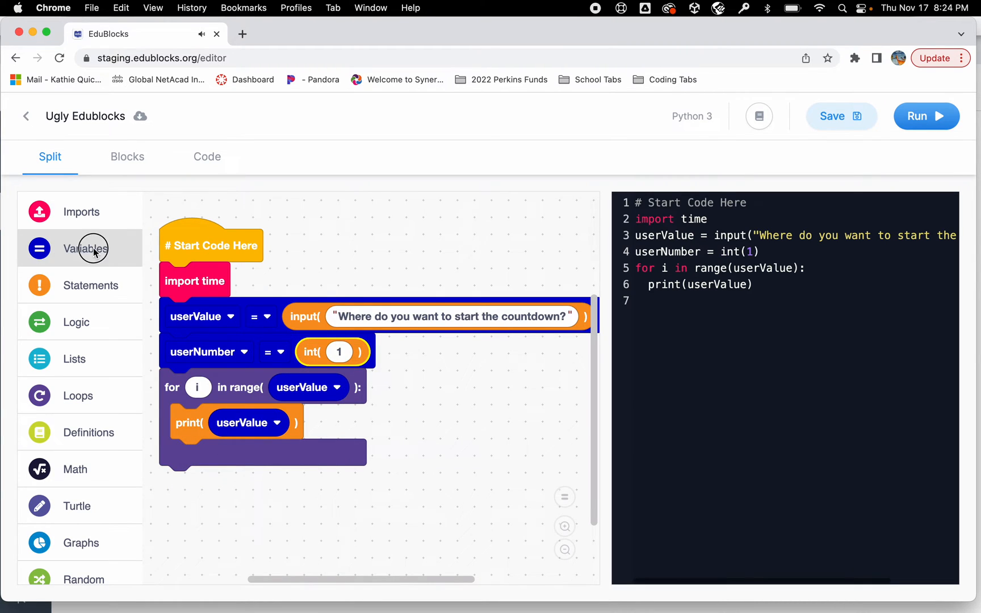
pyautogui.click(85, 249)
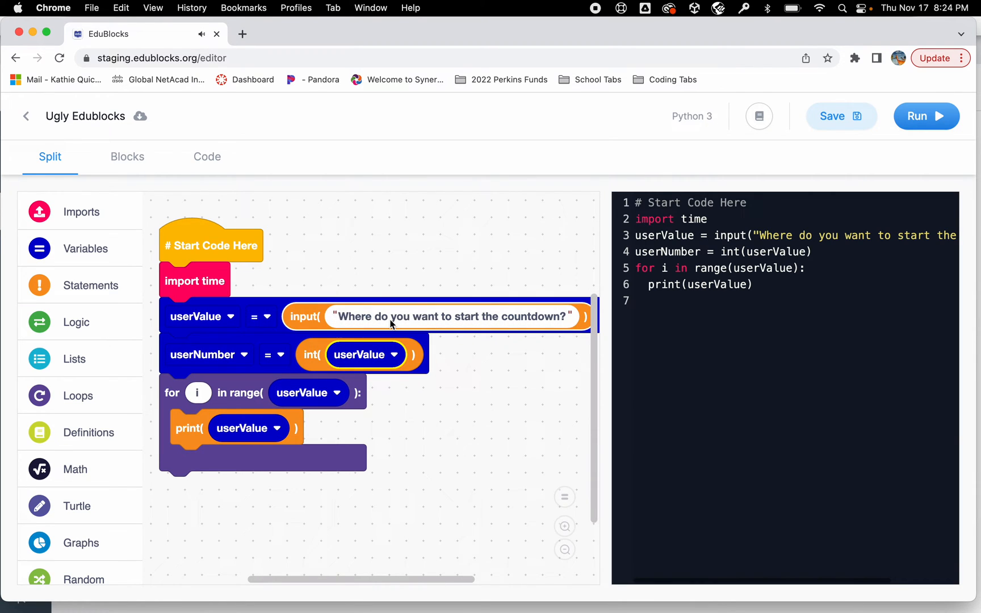
pyautogui.moveTo(439, 316)
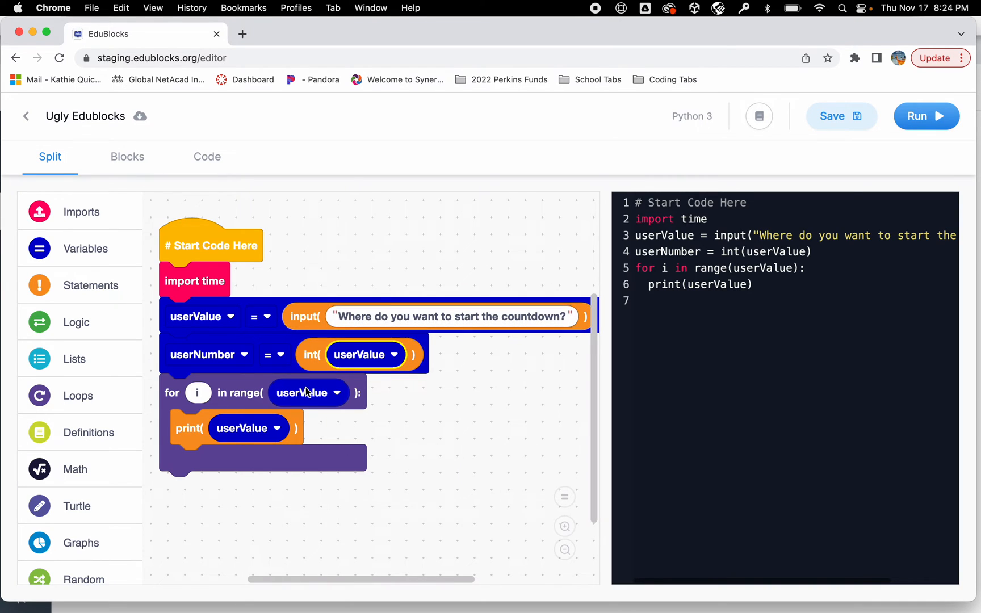
pyautogui.moveTo(219, 364)
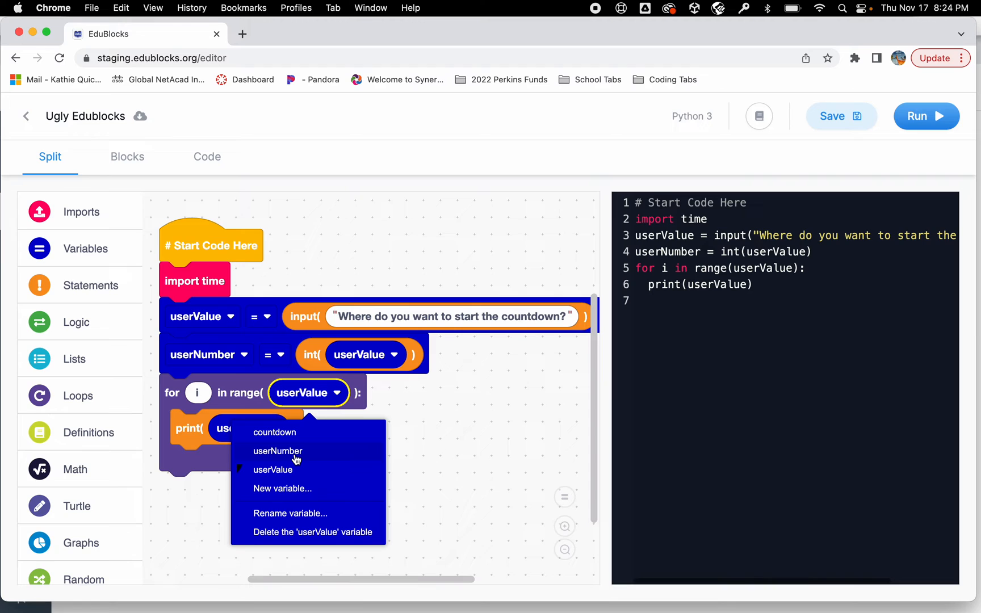
# Switch the loop's range() and print() to use userNumber
pyautogui.click(278, 451)
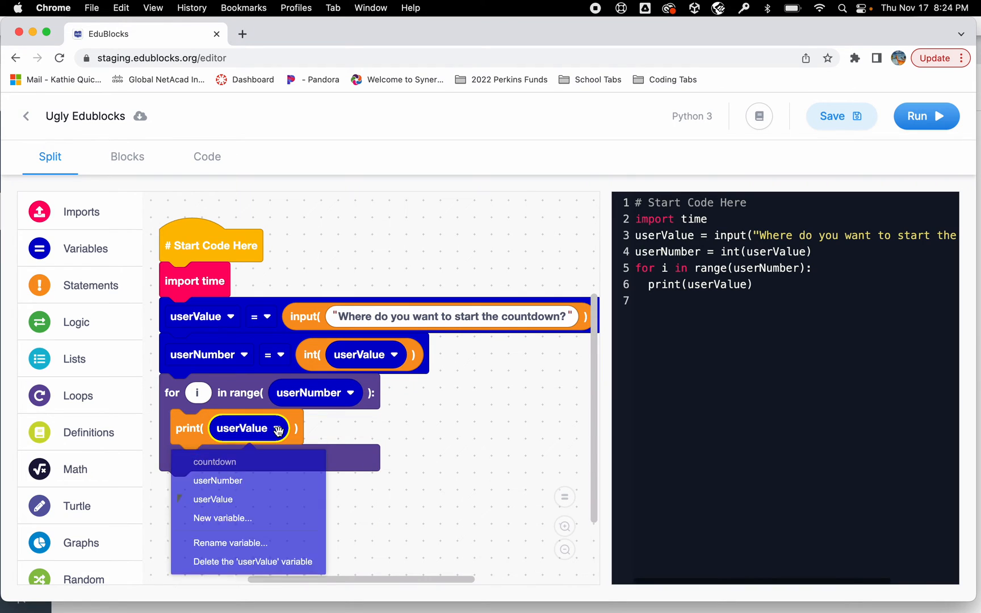
pyautogui.click(218, 480)
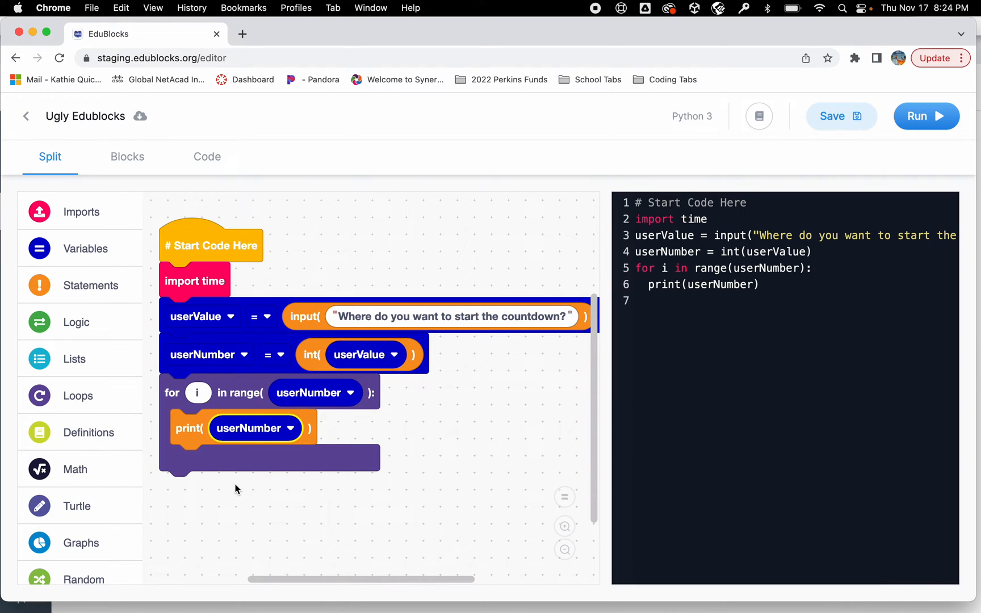
pyautogui.moveTo(236, 326)
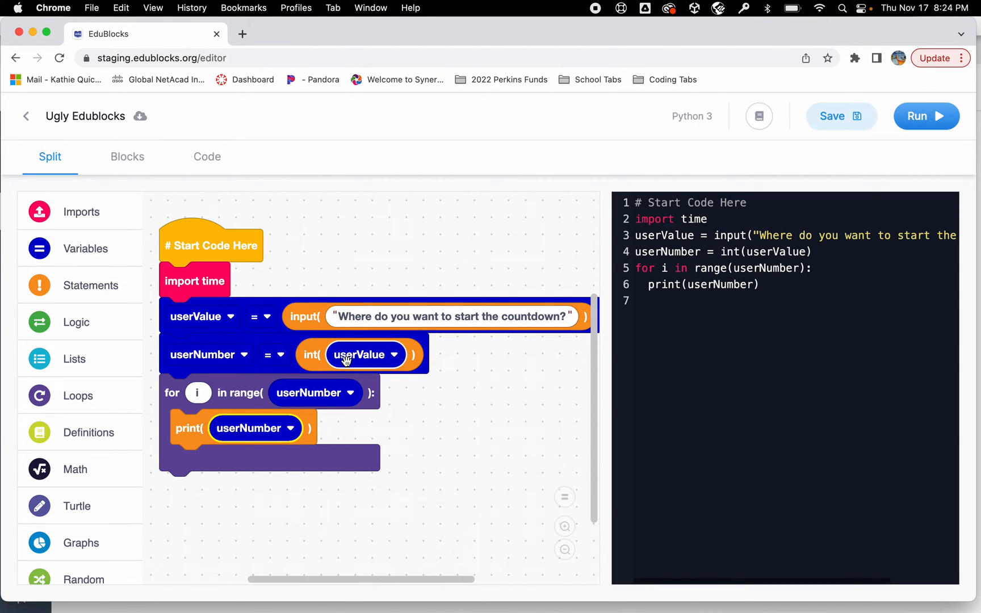
pyautogui.moveTo(244, 401)
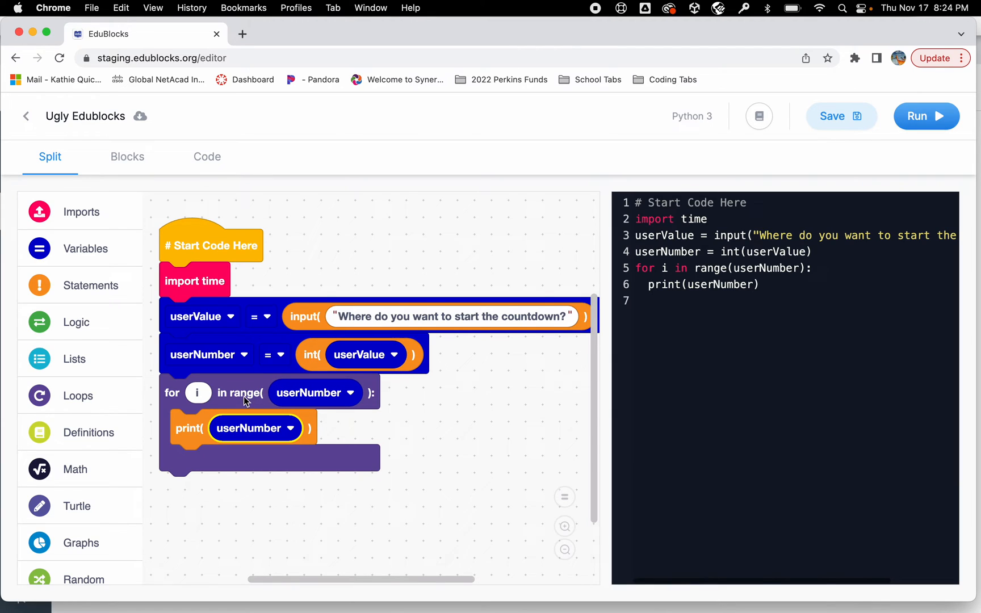
pyautogui.moveTo(299, 422)
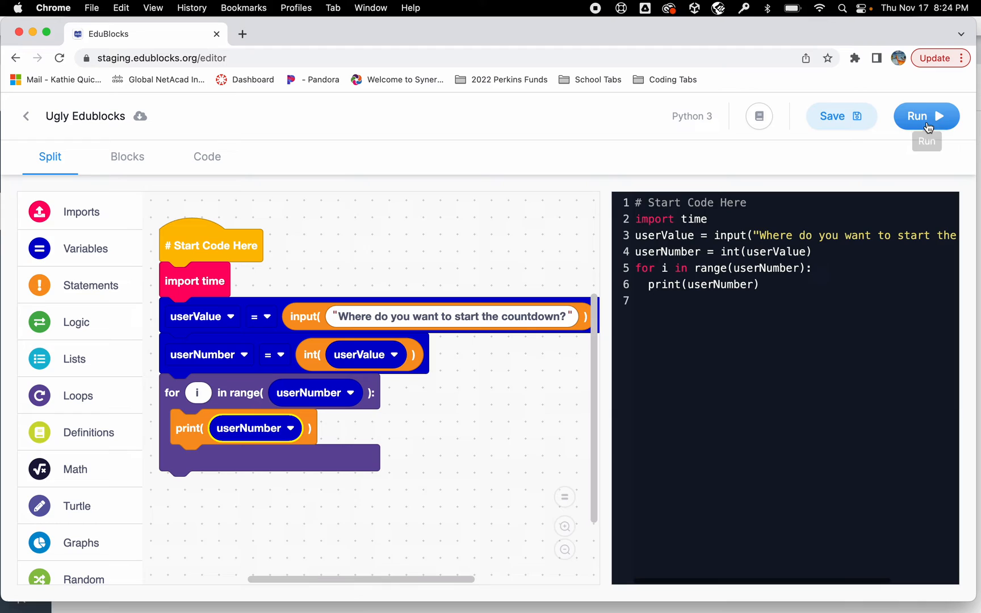
# Run the program with 12, observing it prints 12 twelve times, then return to Variables
pyautogui.click(927, 115)
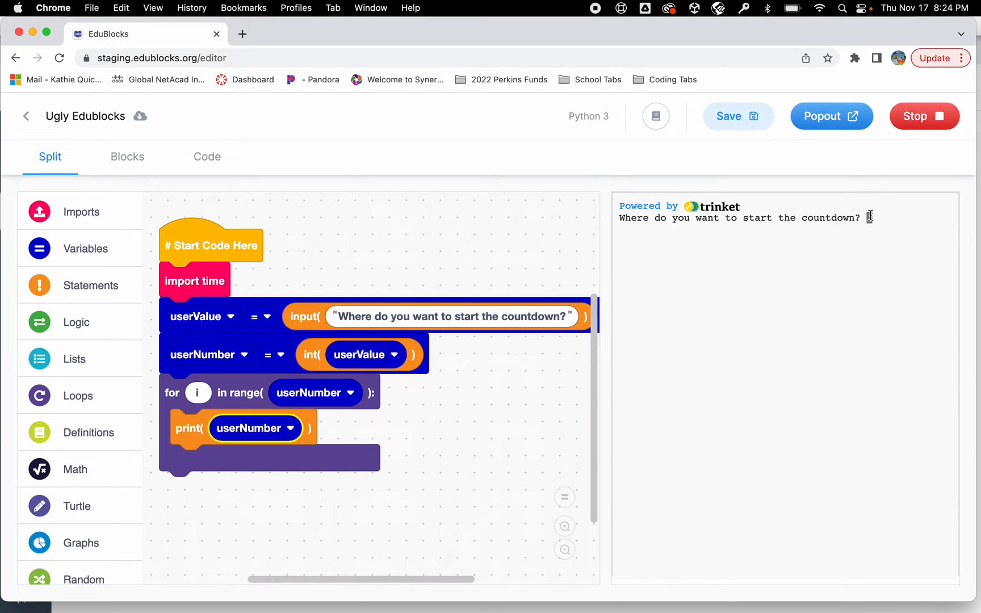
pyautogui.write('12')
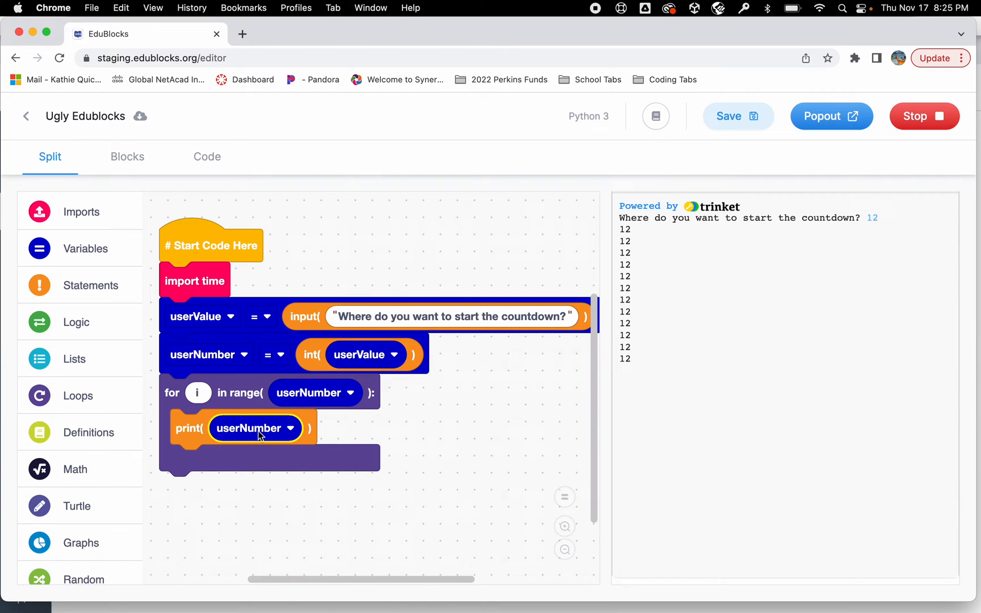
pyautogui.click(79, 249)
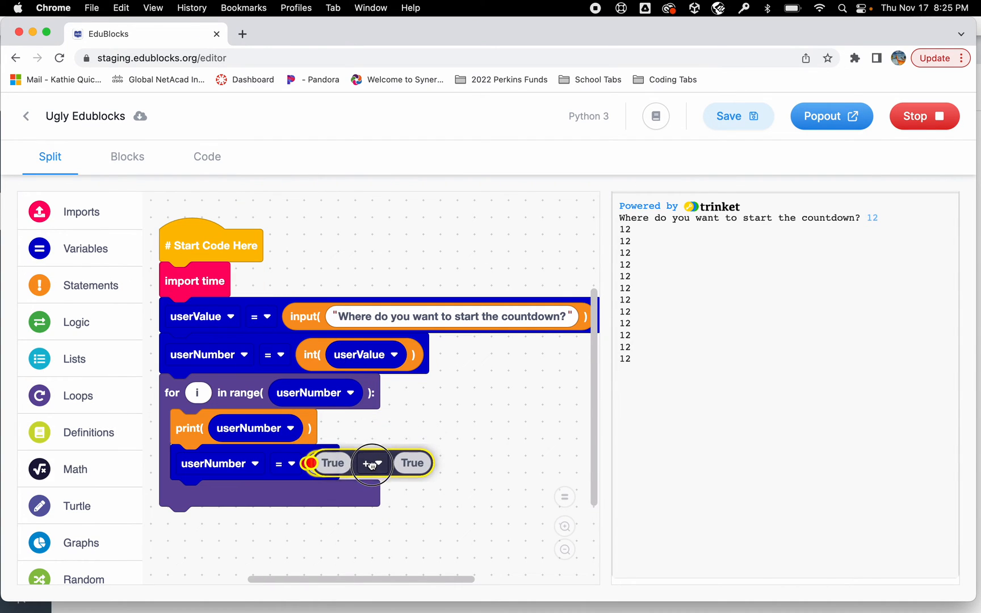
# Add 'userNumber = userNumber - 1' inside the loop
pyautogui.click(85, 249)
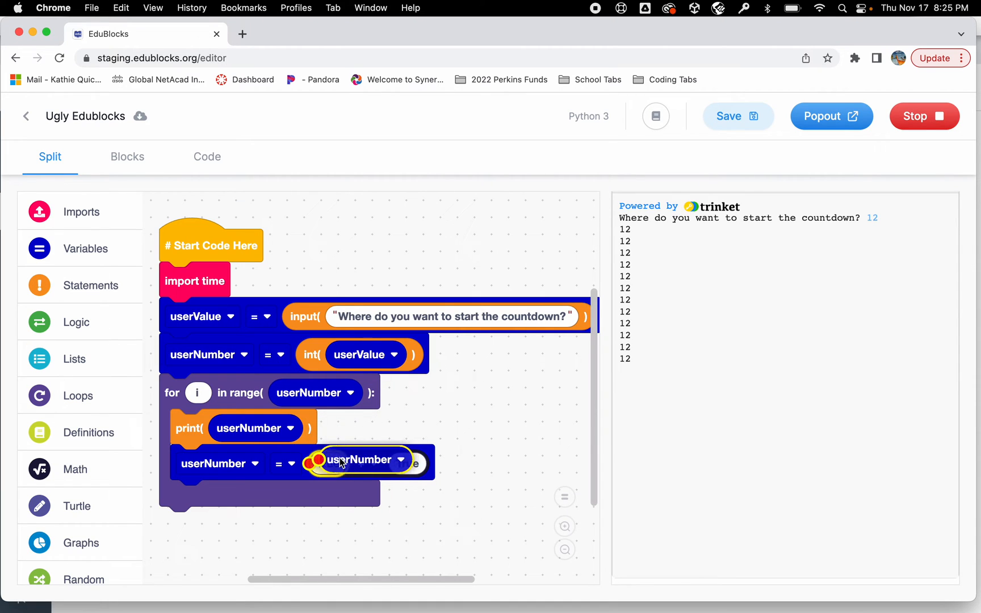
pyautogui.click(428, 466)
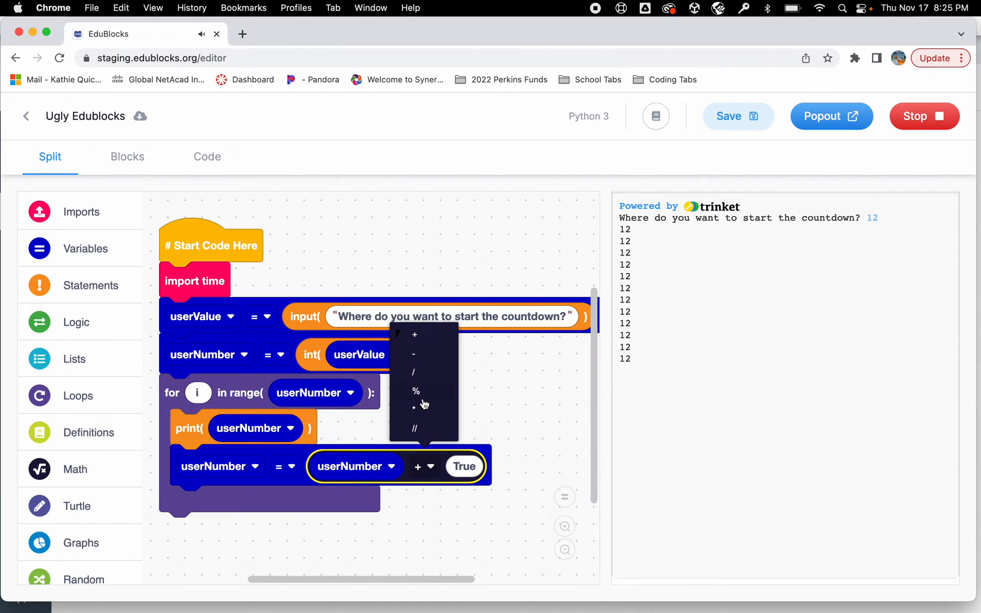
pyautogui.click(413, 354)
pyautogui.write('1')
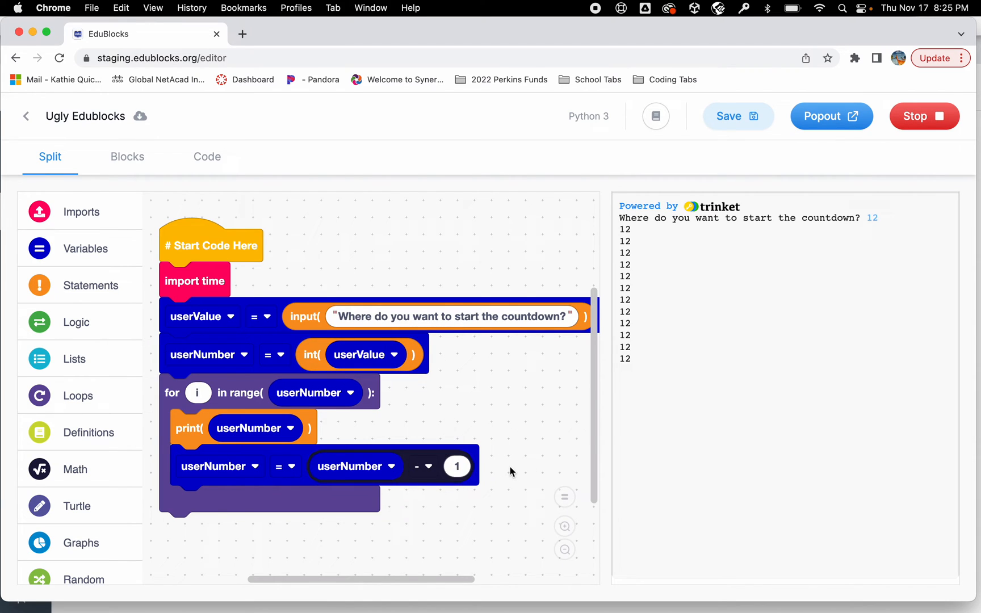
pyautogui.click(91, 285)
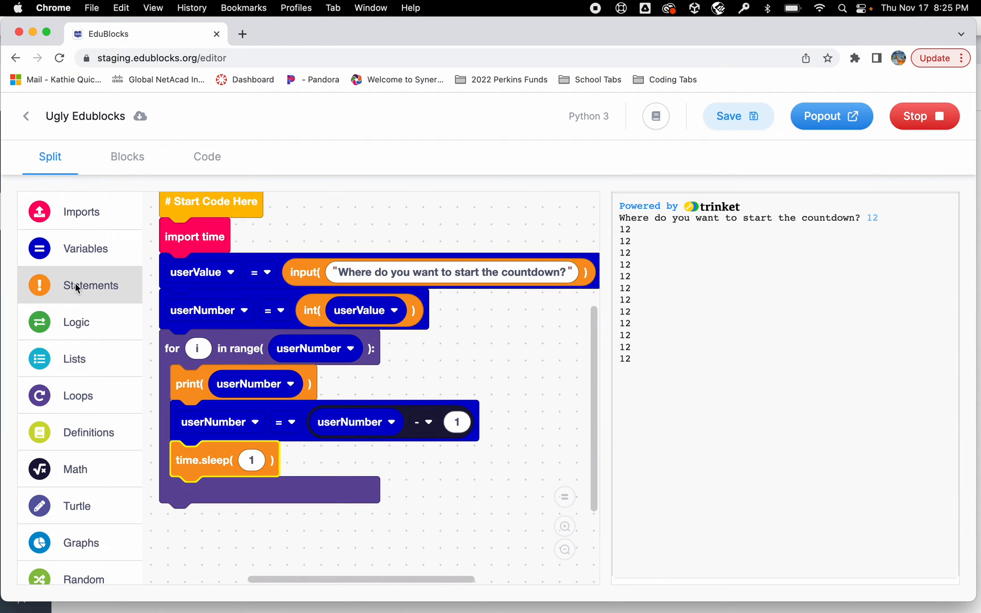
# Add time.sleep(1) in the loop and a print block after the loop
pyautogui.click(91, 285)
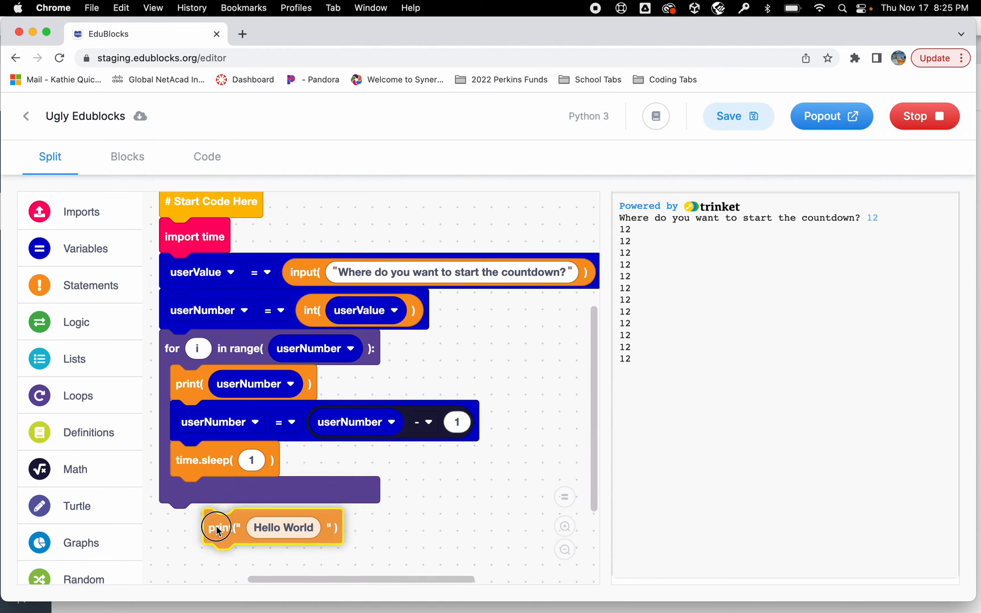
pyautogui.moveTo(218, 528); pyautogui.dragTo(181, 522)
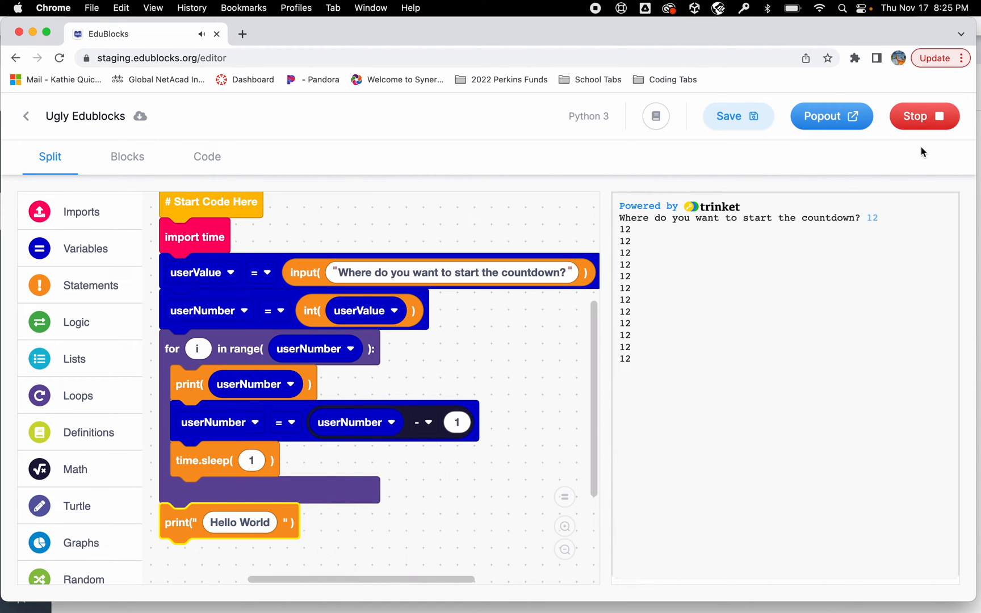
# Stop the run so the countdown code with print("Hello World") is displayed
pyautogui.click(924, 116)
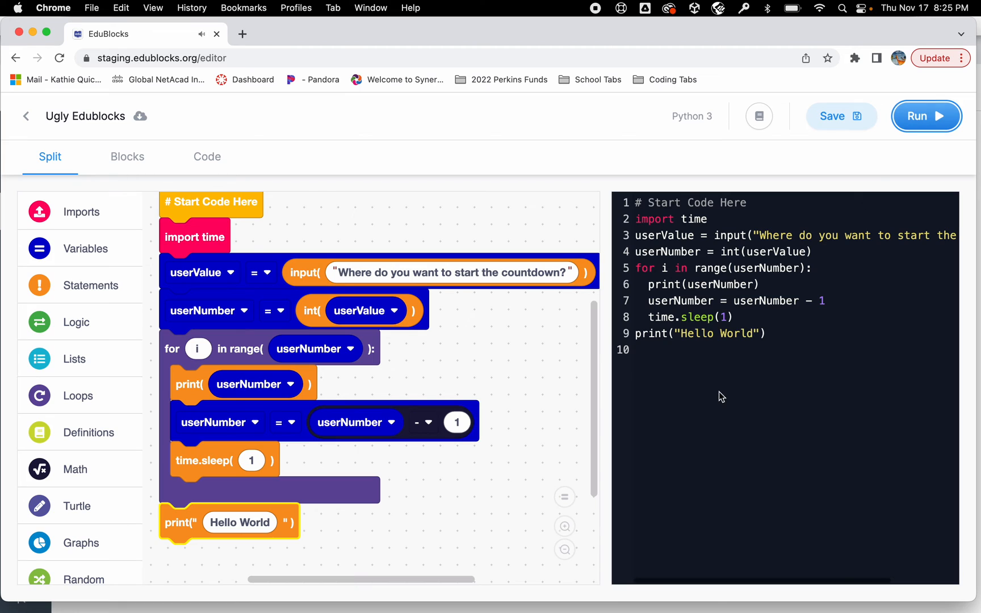
pyautogui.moveTo(721, 307)
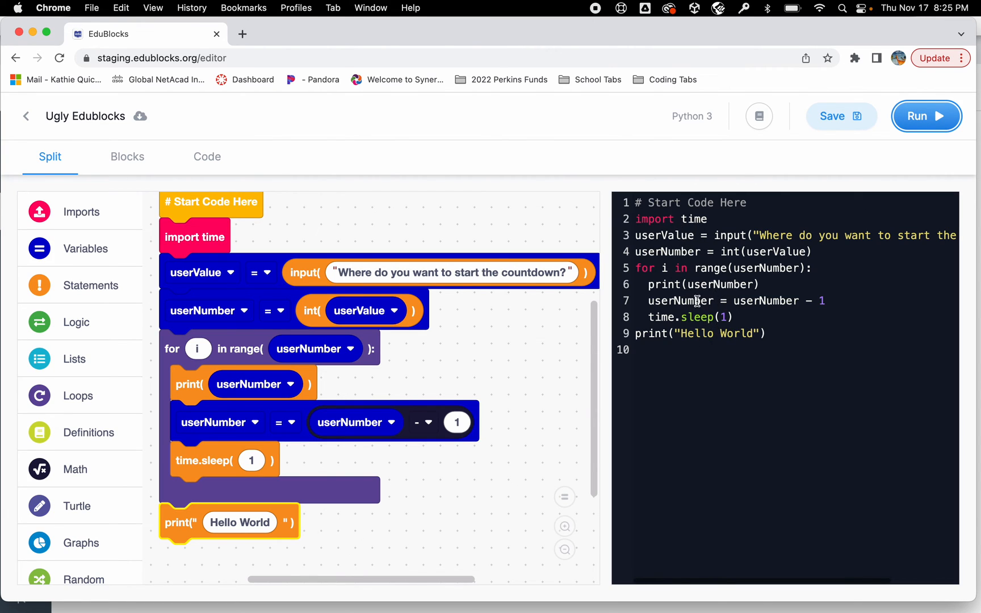
pyautogui.moveTo(300, 361)
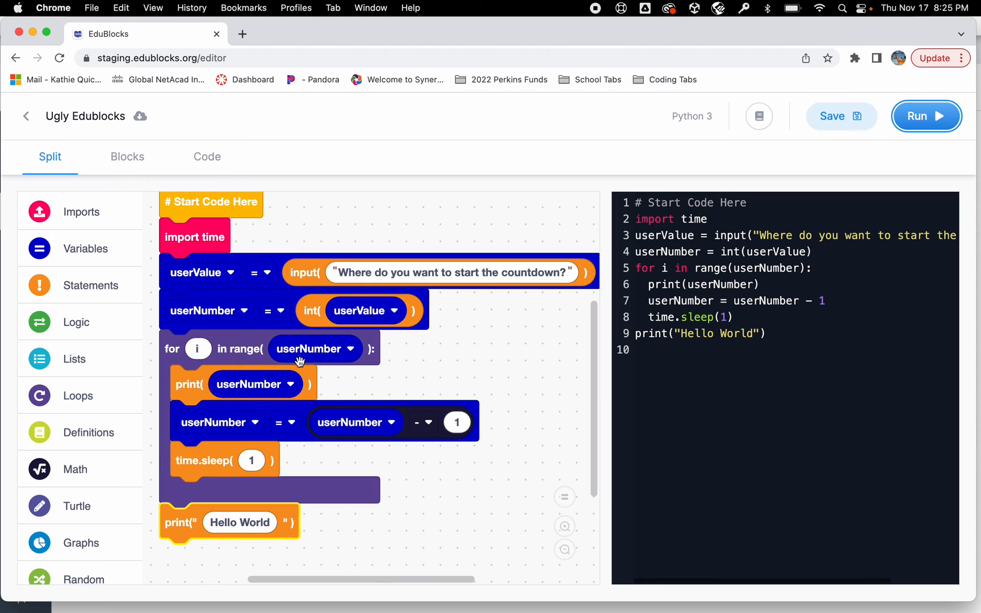
pyautogui.moveTo(254, 309)
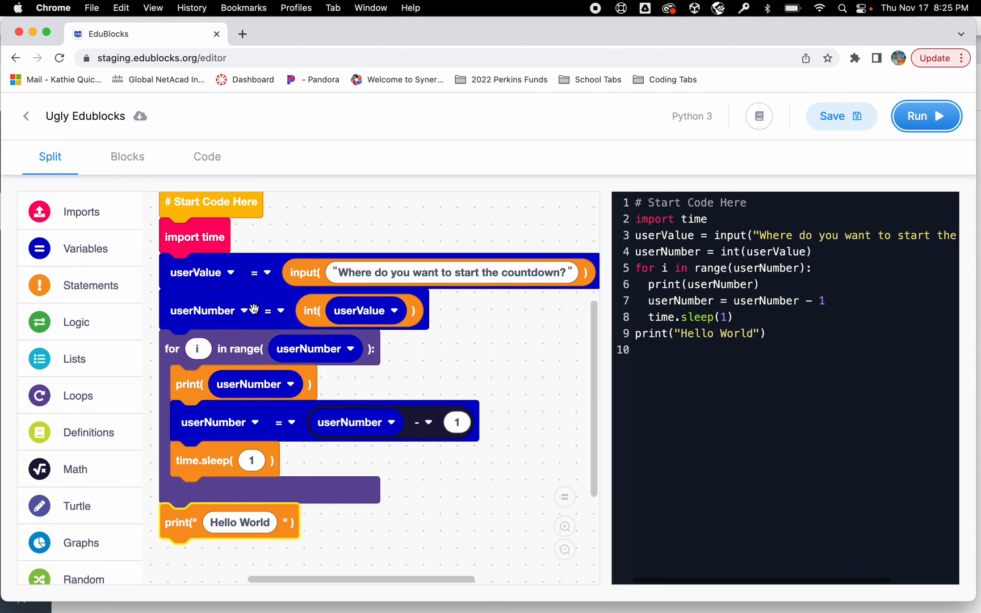
pyautogui.moveTo(732, 274)
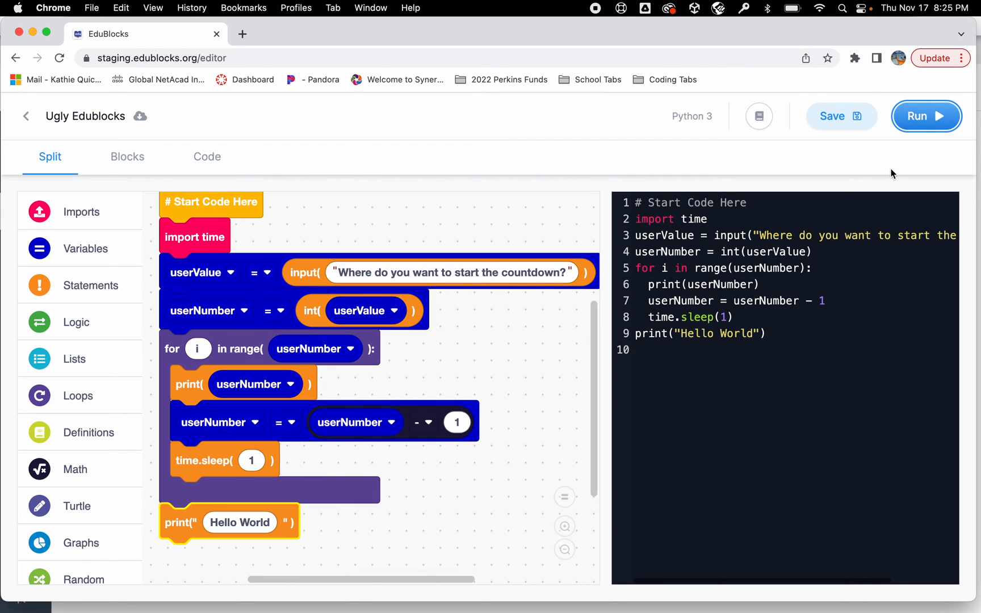
pyautogui.moveTo(927, 128)
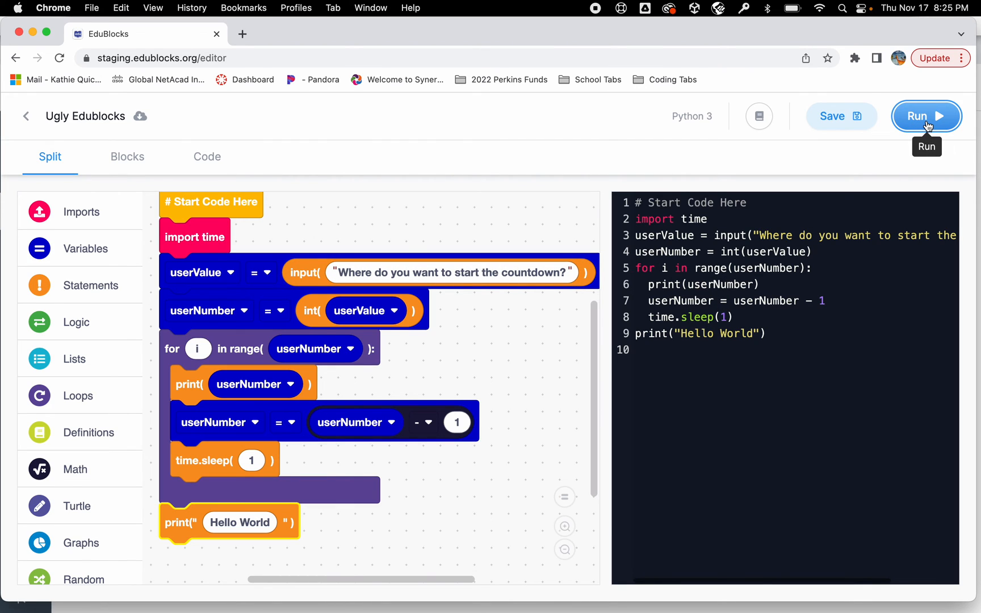
# Run the countdown program and enter 12 as the starting number
pyautogui.click(925, 116)
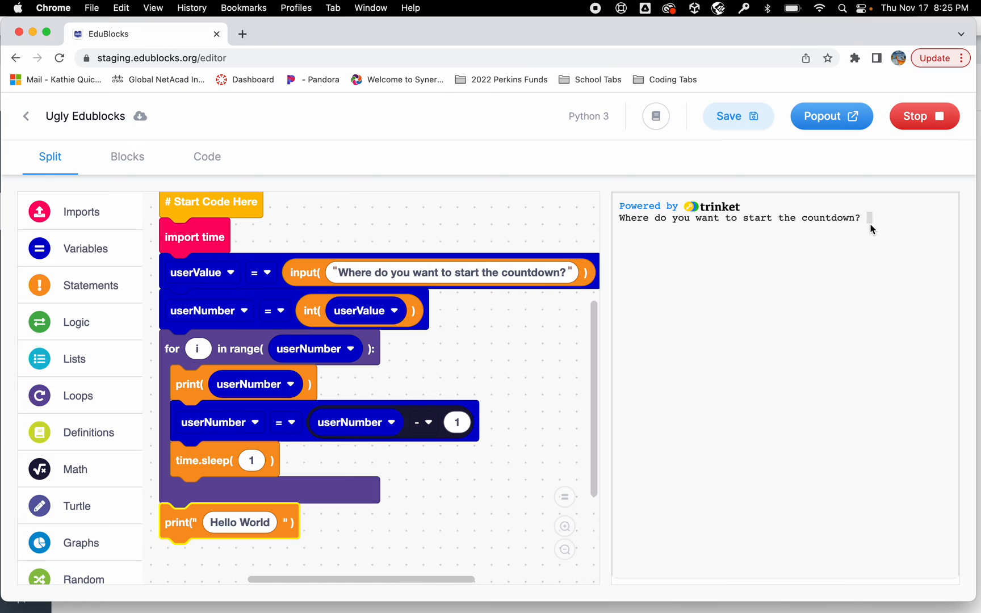
pyautogui.write('12')
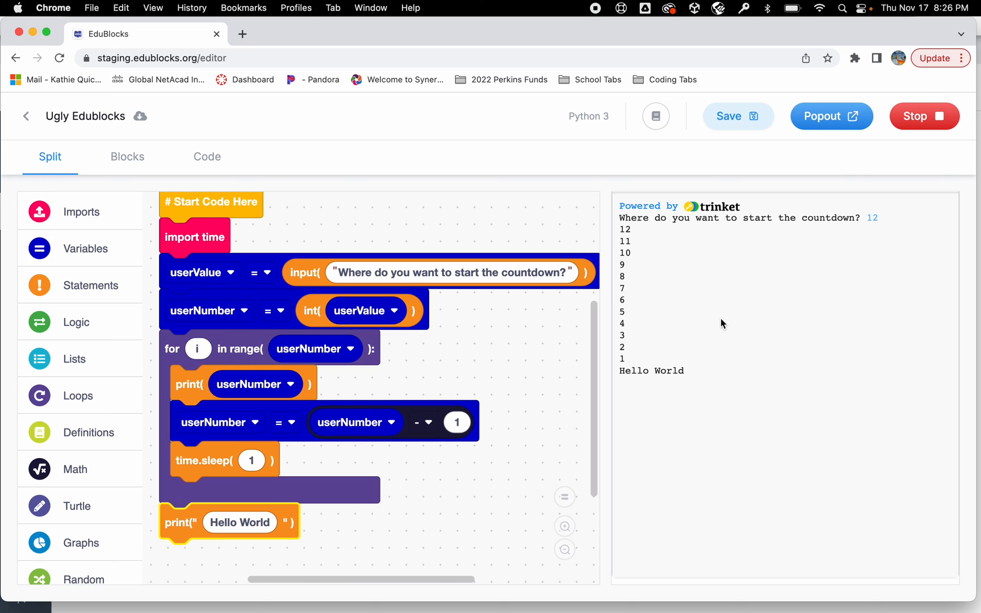
pyautogui.moveTo(929, 122)
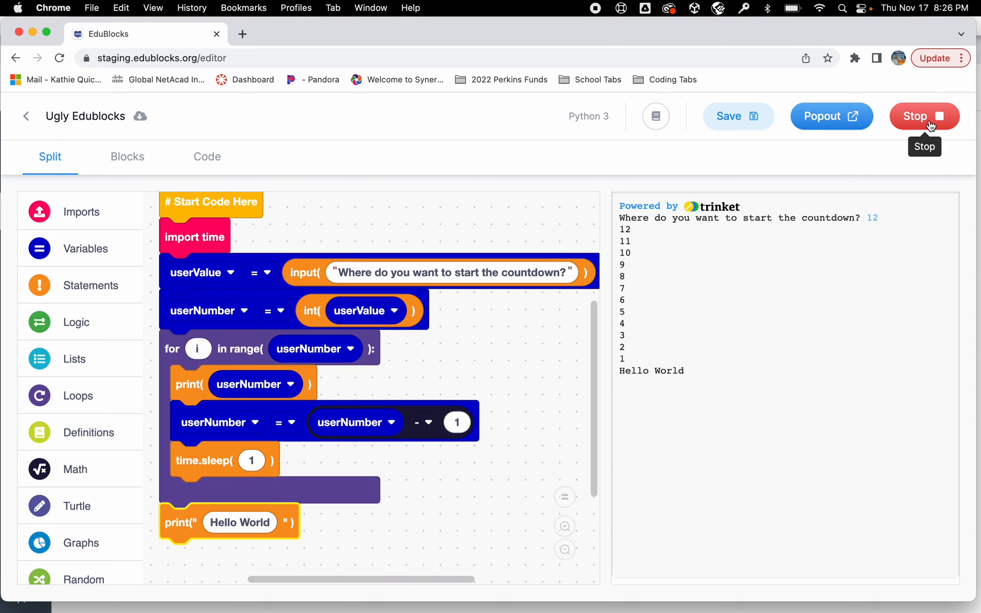
# Stop the run and change the final print message to 'Blastoff'
pyautogui.click(924, 116)
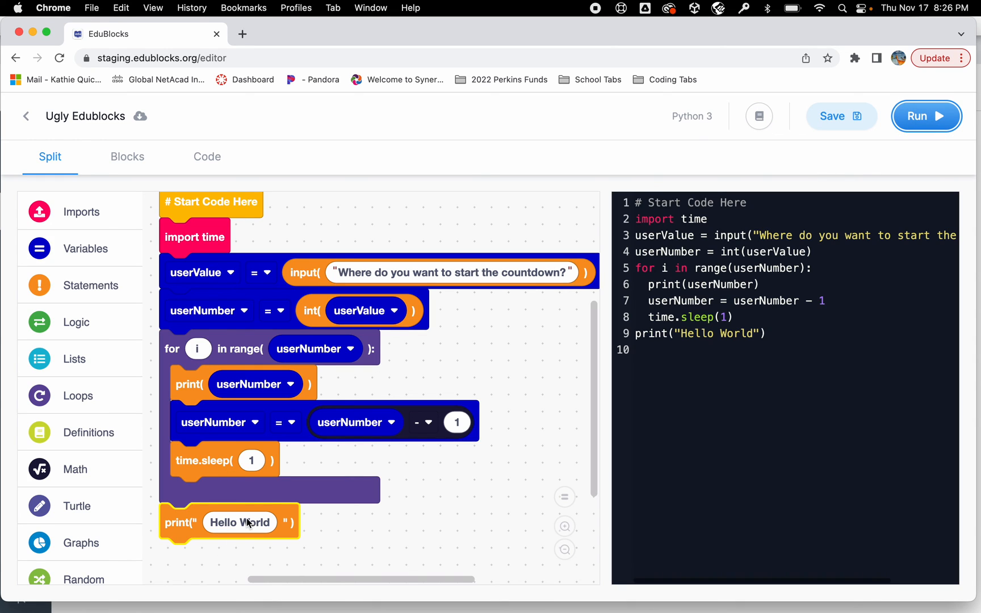
pyautogui.write('Blas')
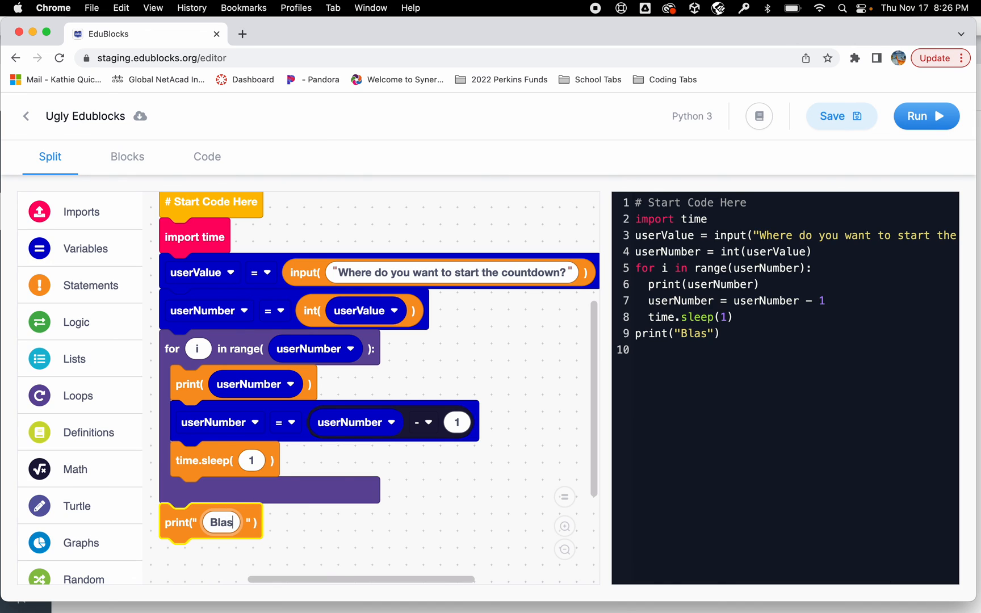
pyautogui.write('toff')
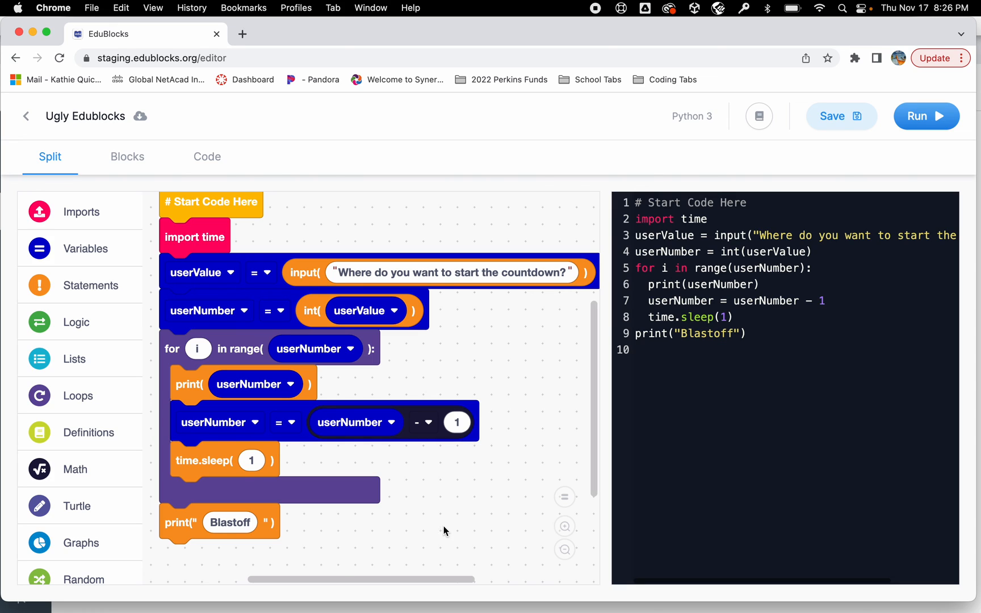
pyautogui.moveTo(586, 26)
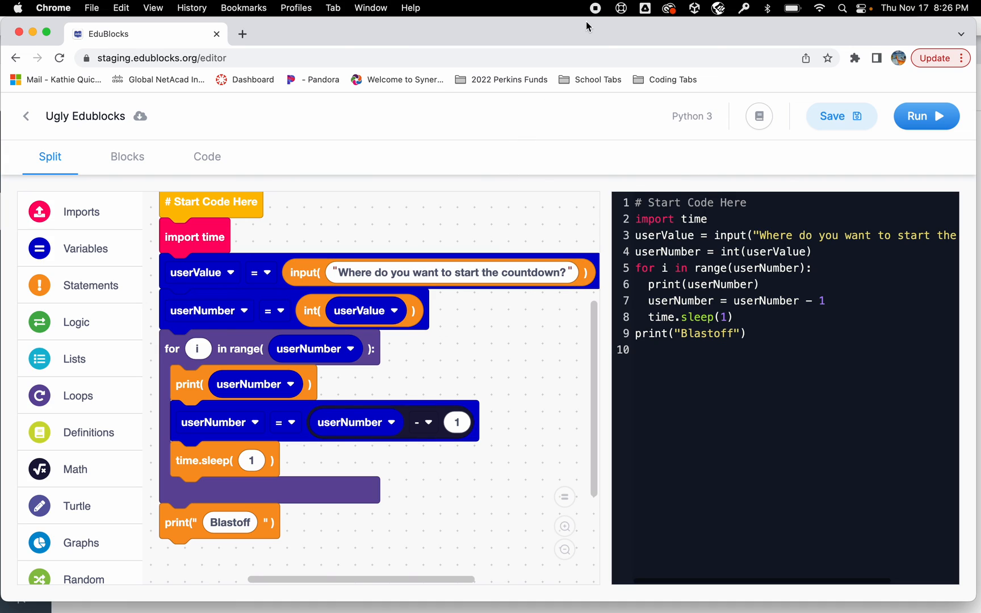